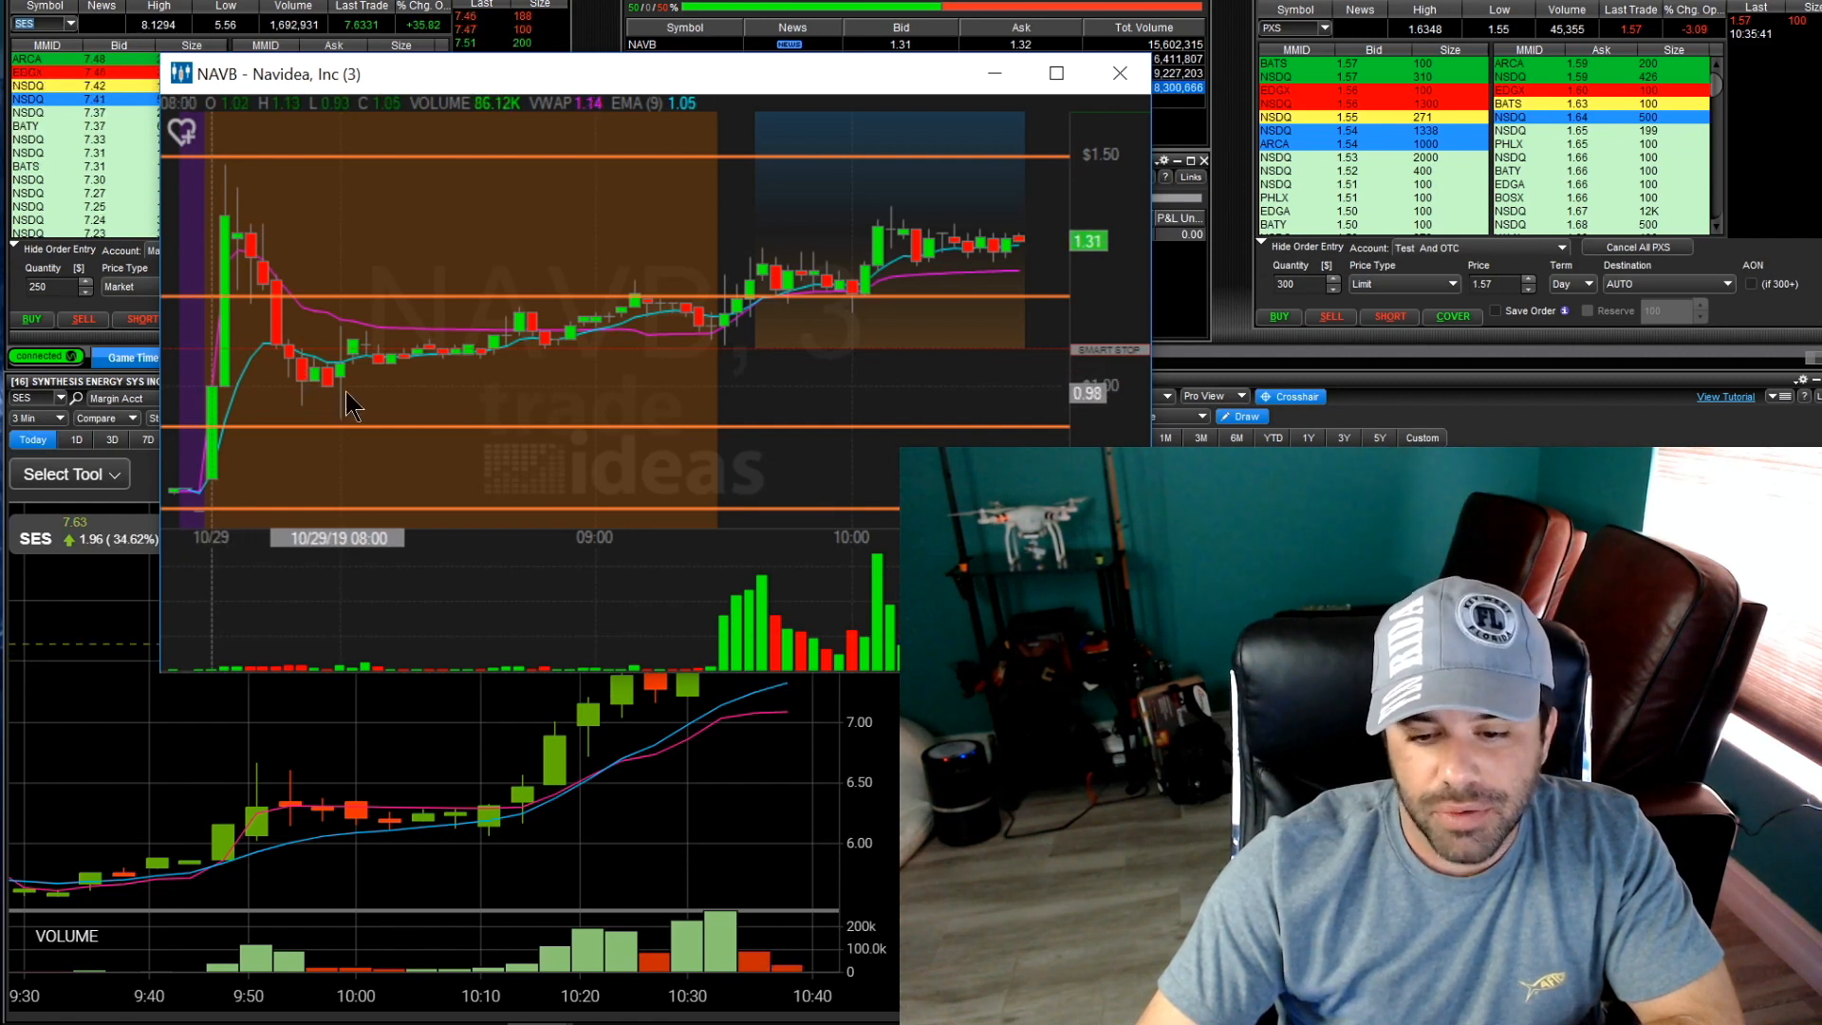
pyautogui.moveTo(674, 323)
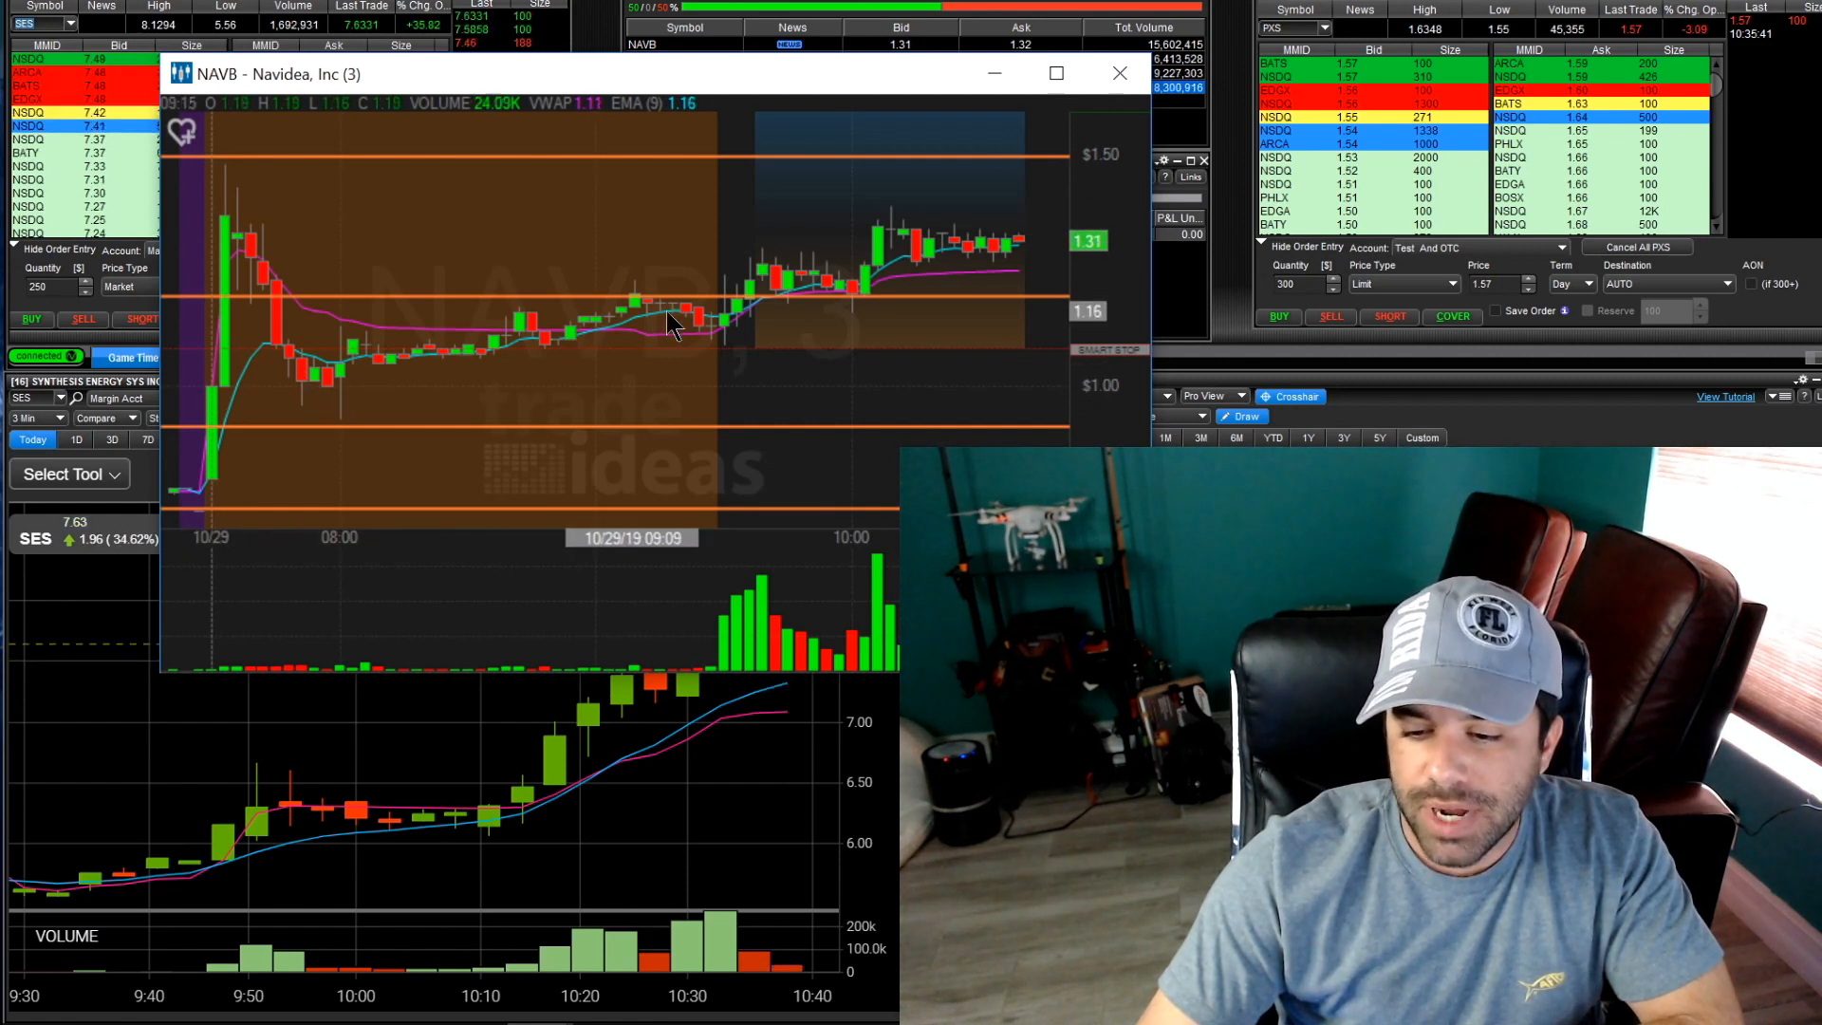
pyautogui.moveTo(722, 326)
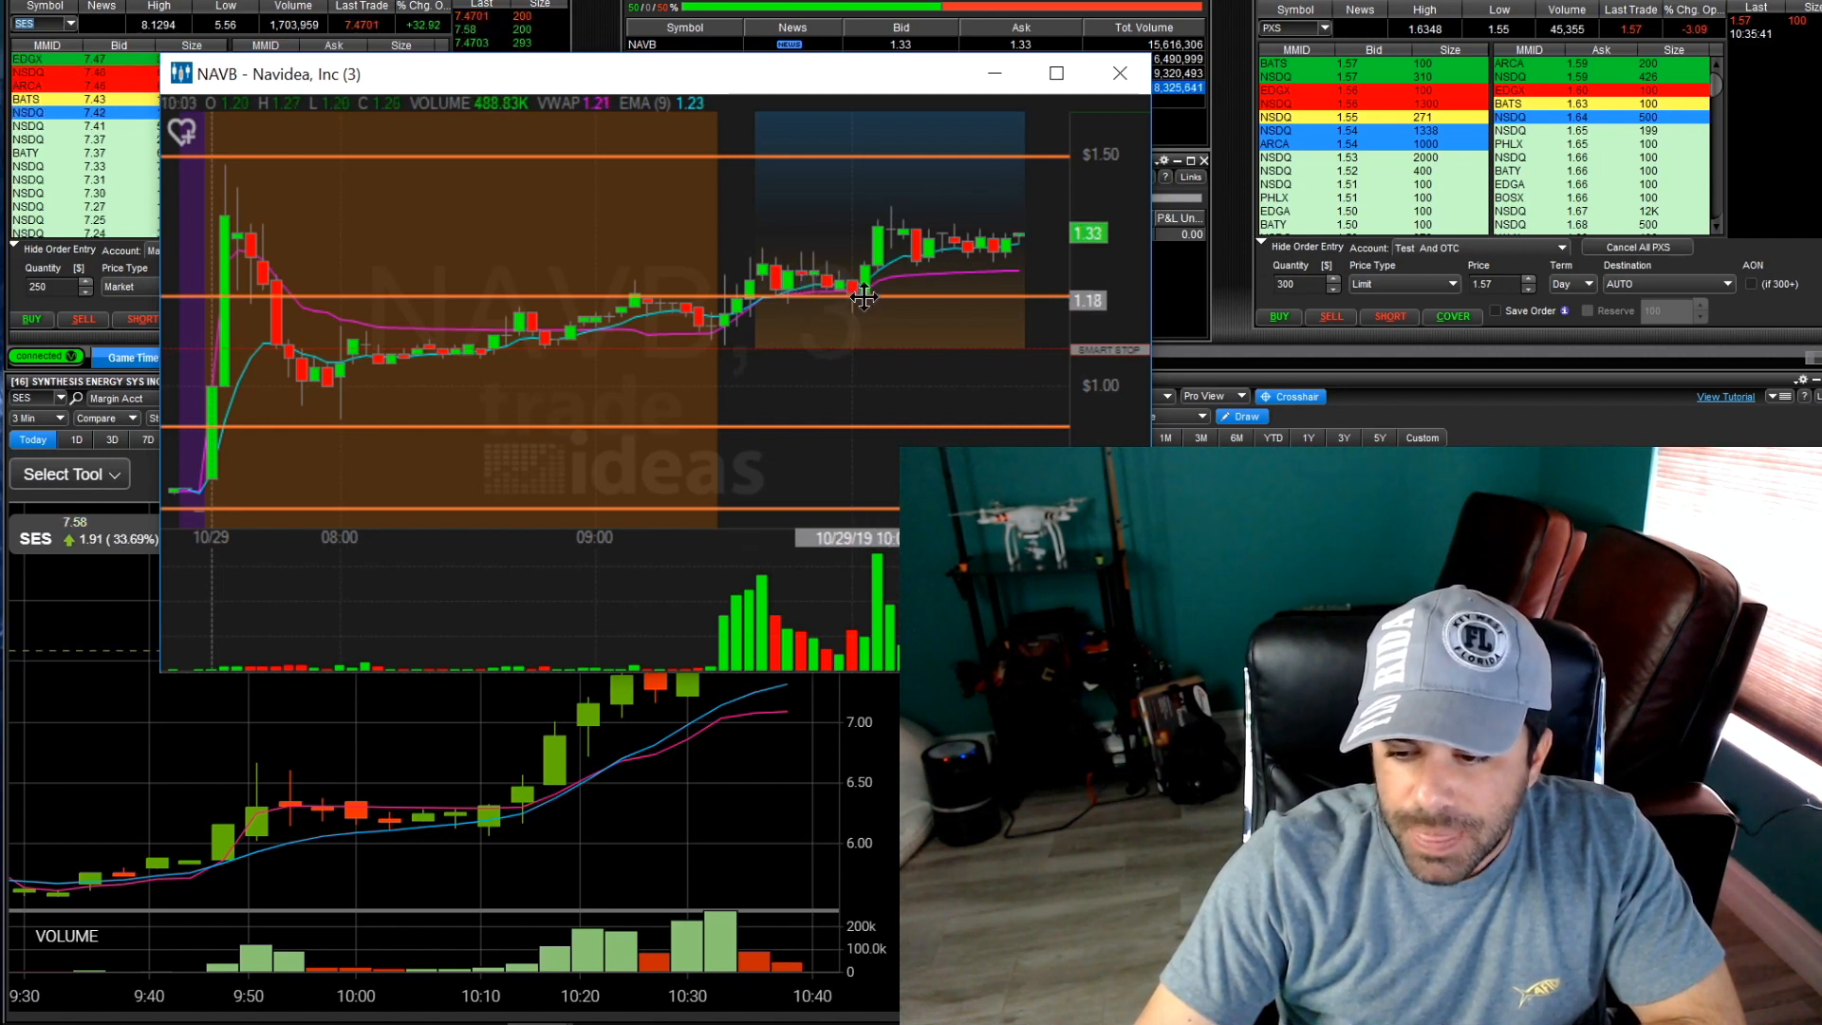
pyautogui.moveTo(885, 269)
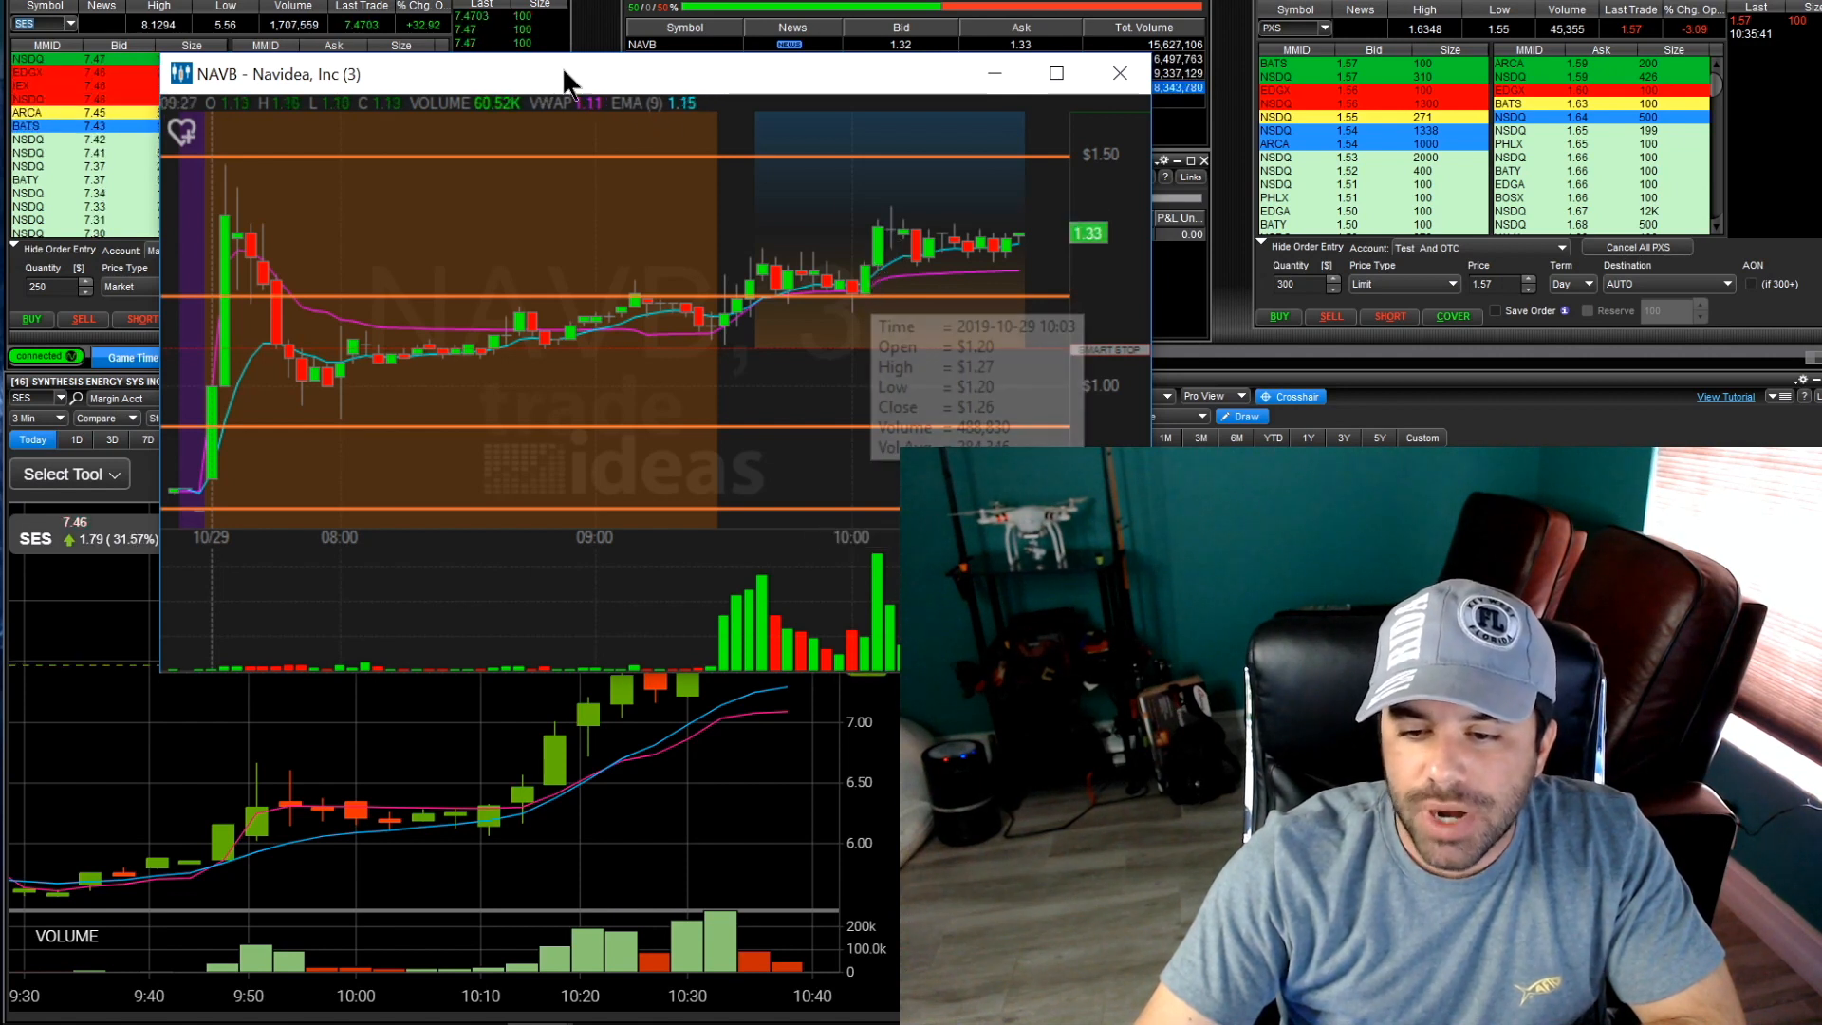
# Close the Trade Ideas NAVB chart and load NAVB's 3-minute chart in place of SES
pyautogui.click(1120, 72)
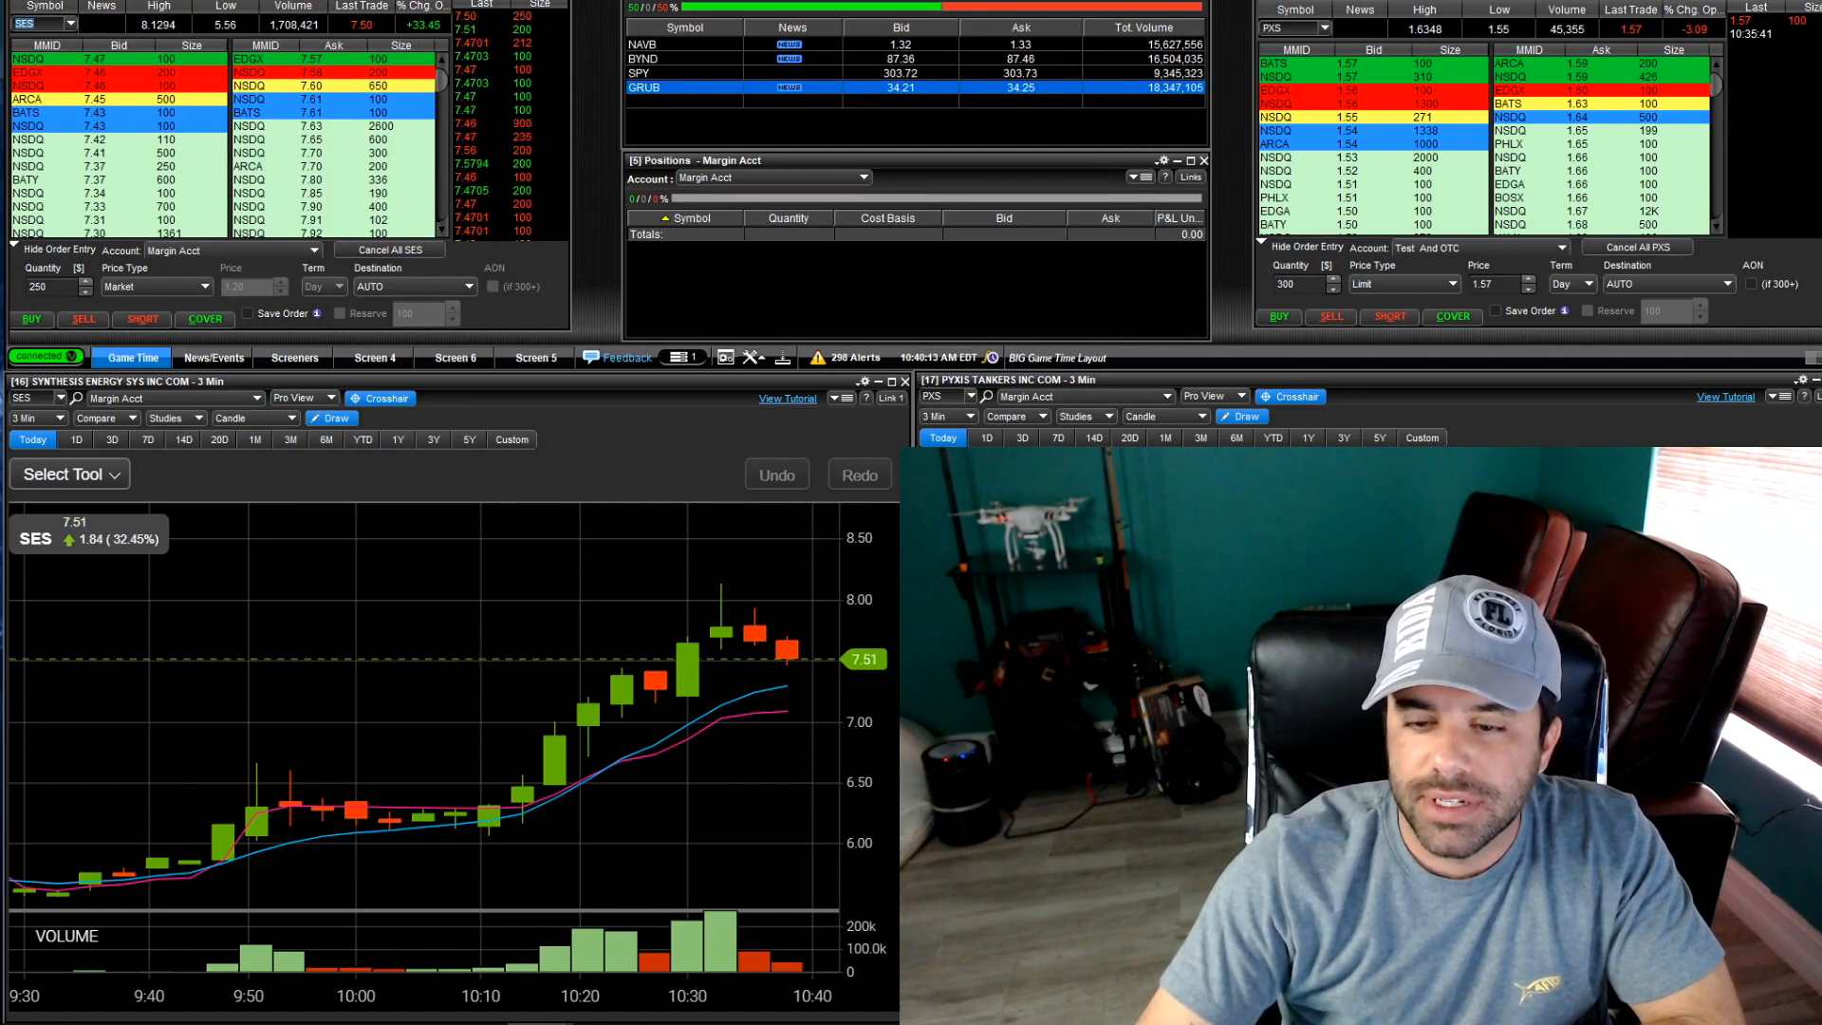
pyautogui.click(72, 19)
pyautogui.write('NAVB')
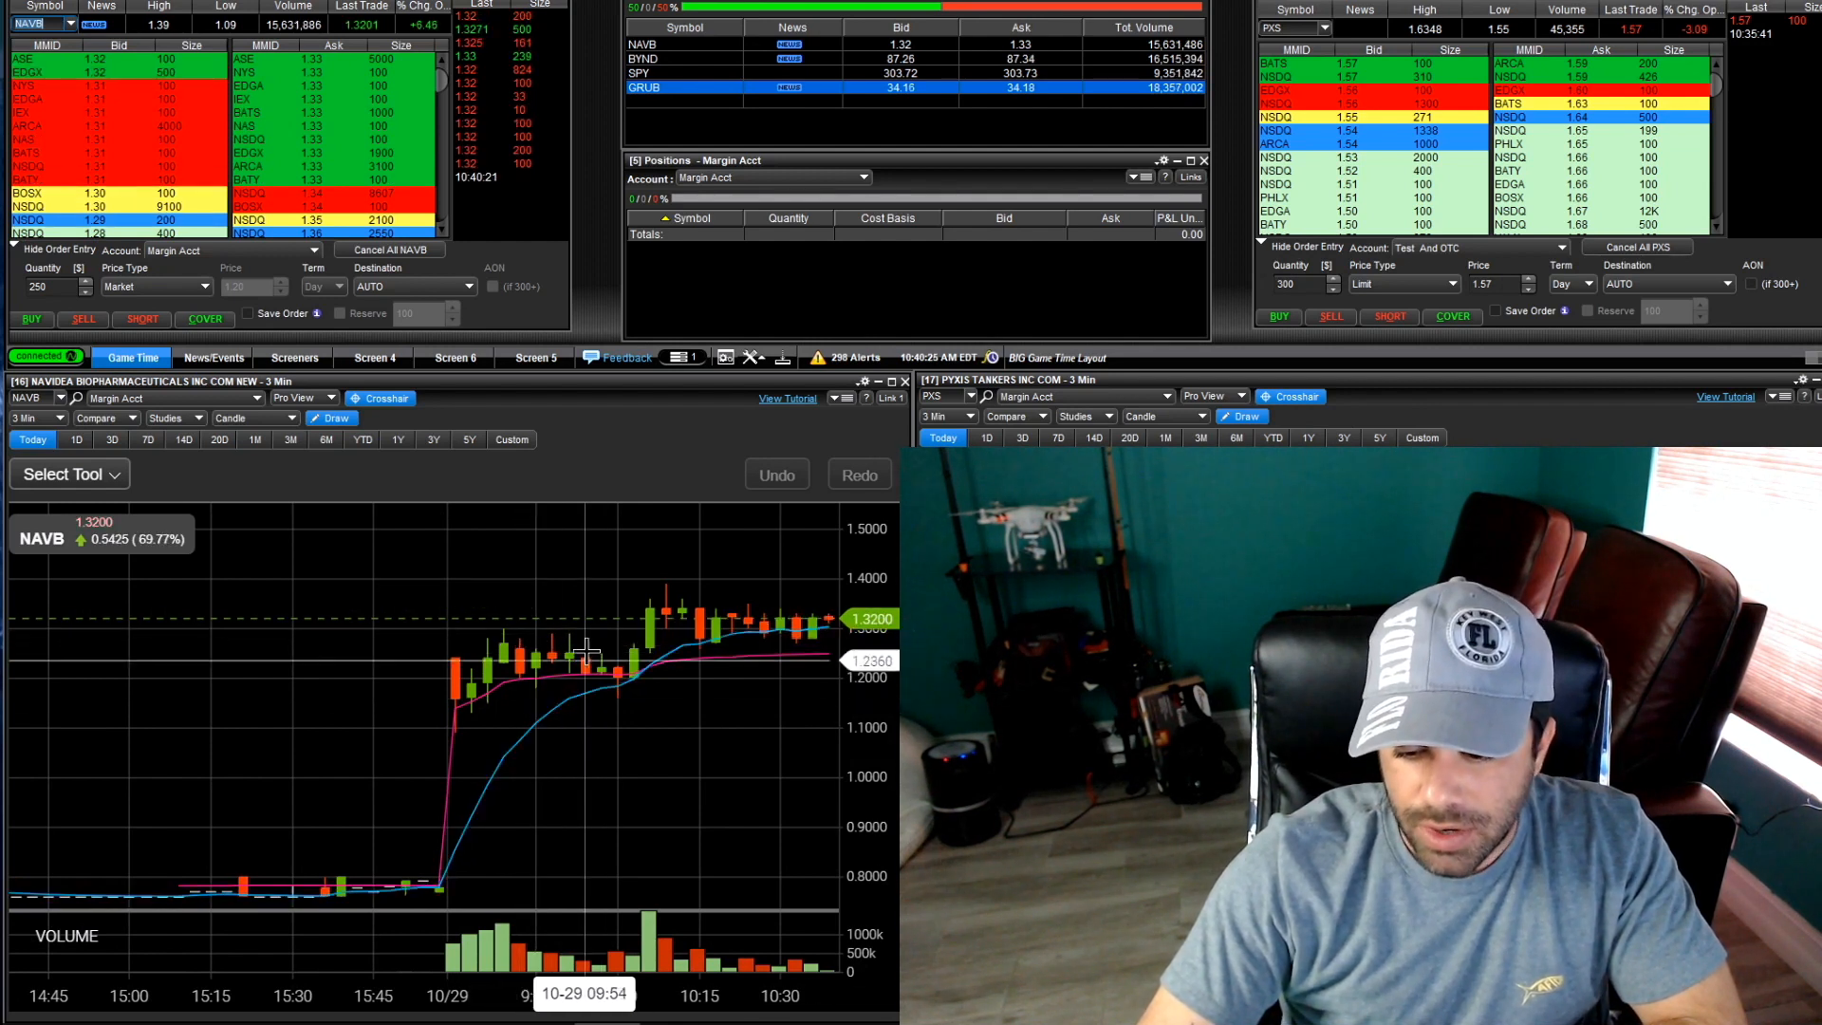
pyautogui.moveTo(619, 698)
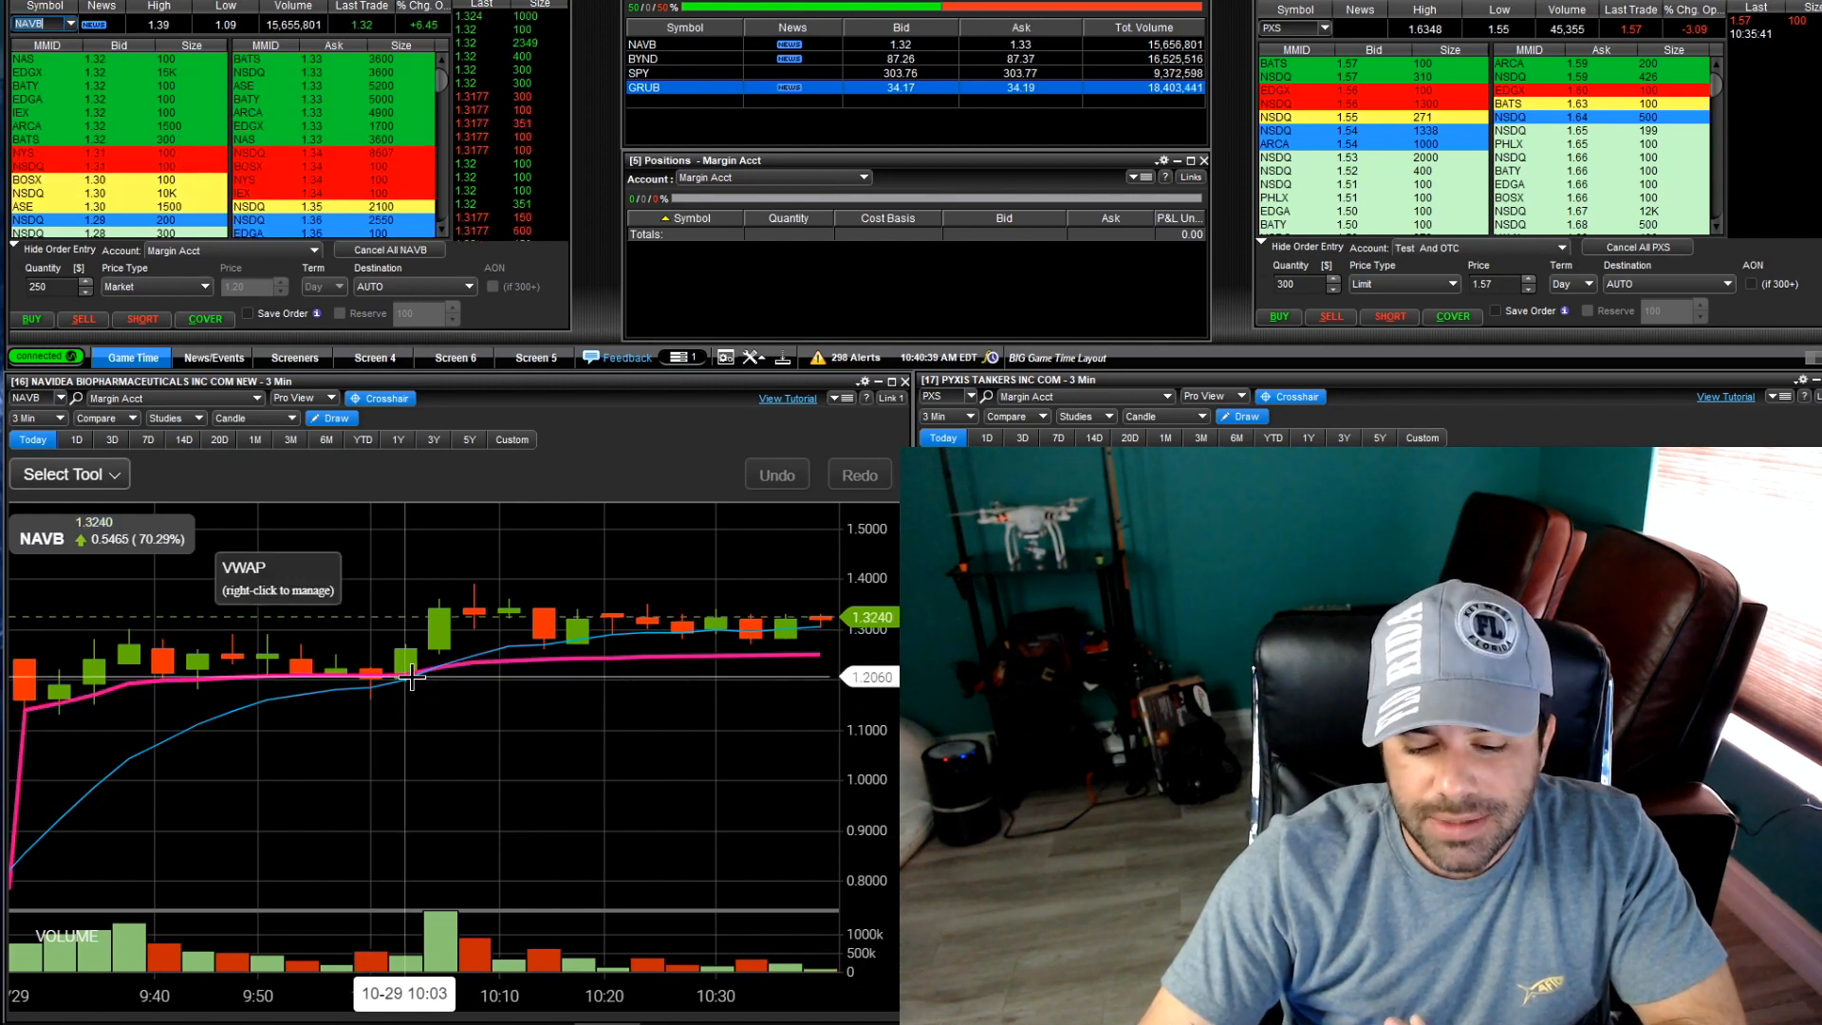
pyautogui.moveTo(435, 674)
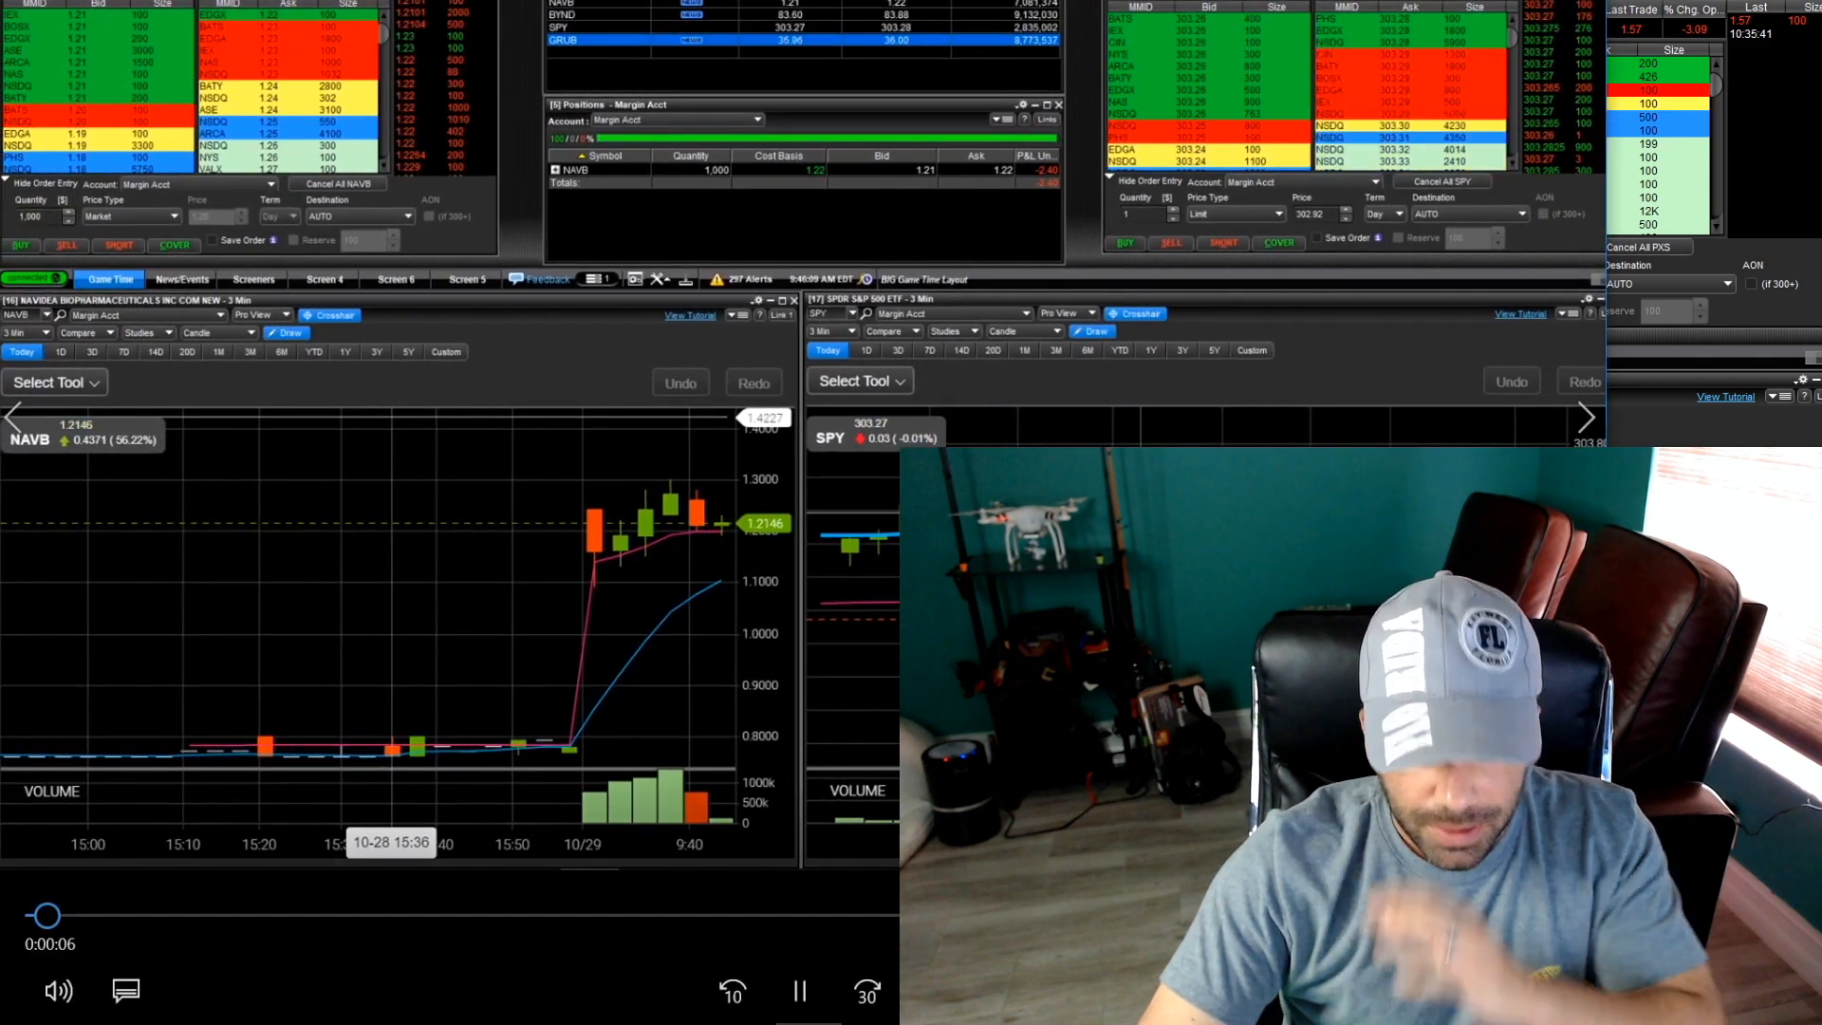
# Scrub the first NAVB trade recording forward to about 13:48, where the 1,500 shares sell at $1.213
pyautogui.moveTo(43, 914); pyautogui.dragTo(201, 915)
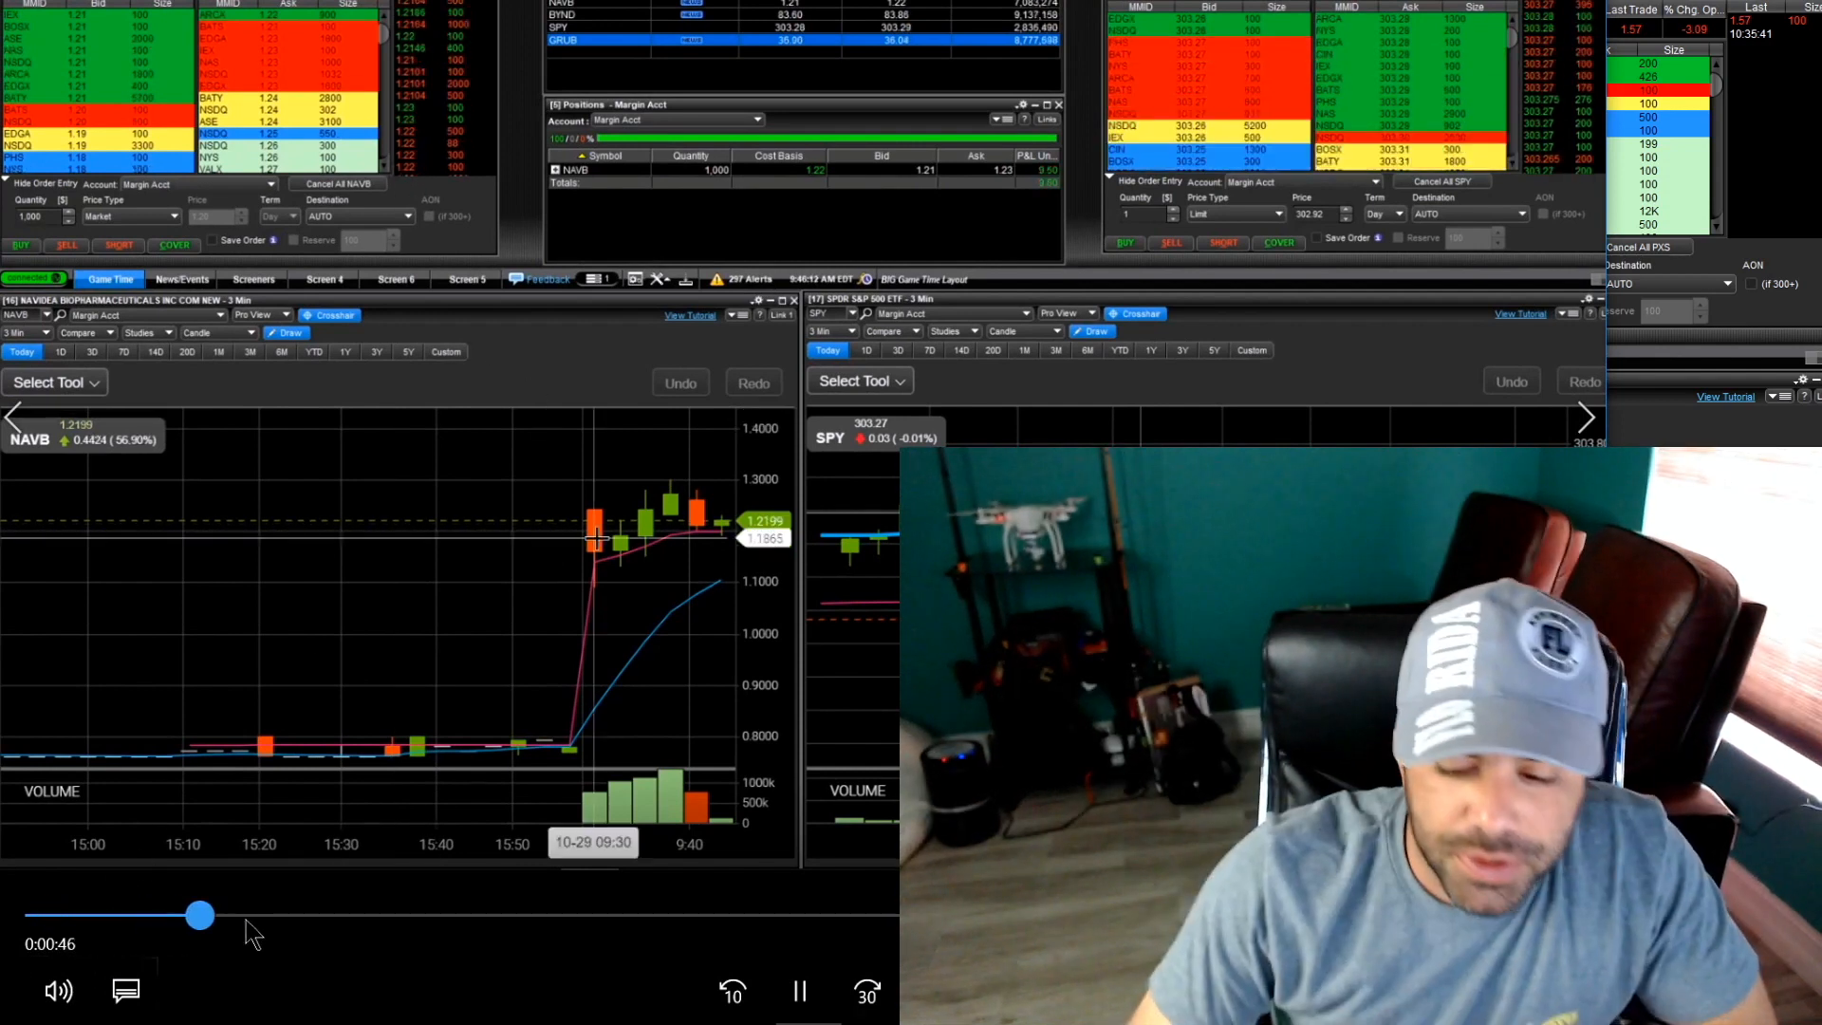
pyautogui.moveTo(202, 915); pyautogui.dragTo(365, 915)
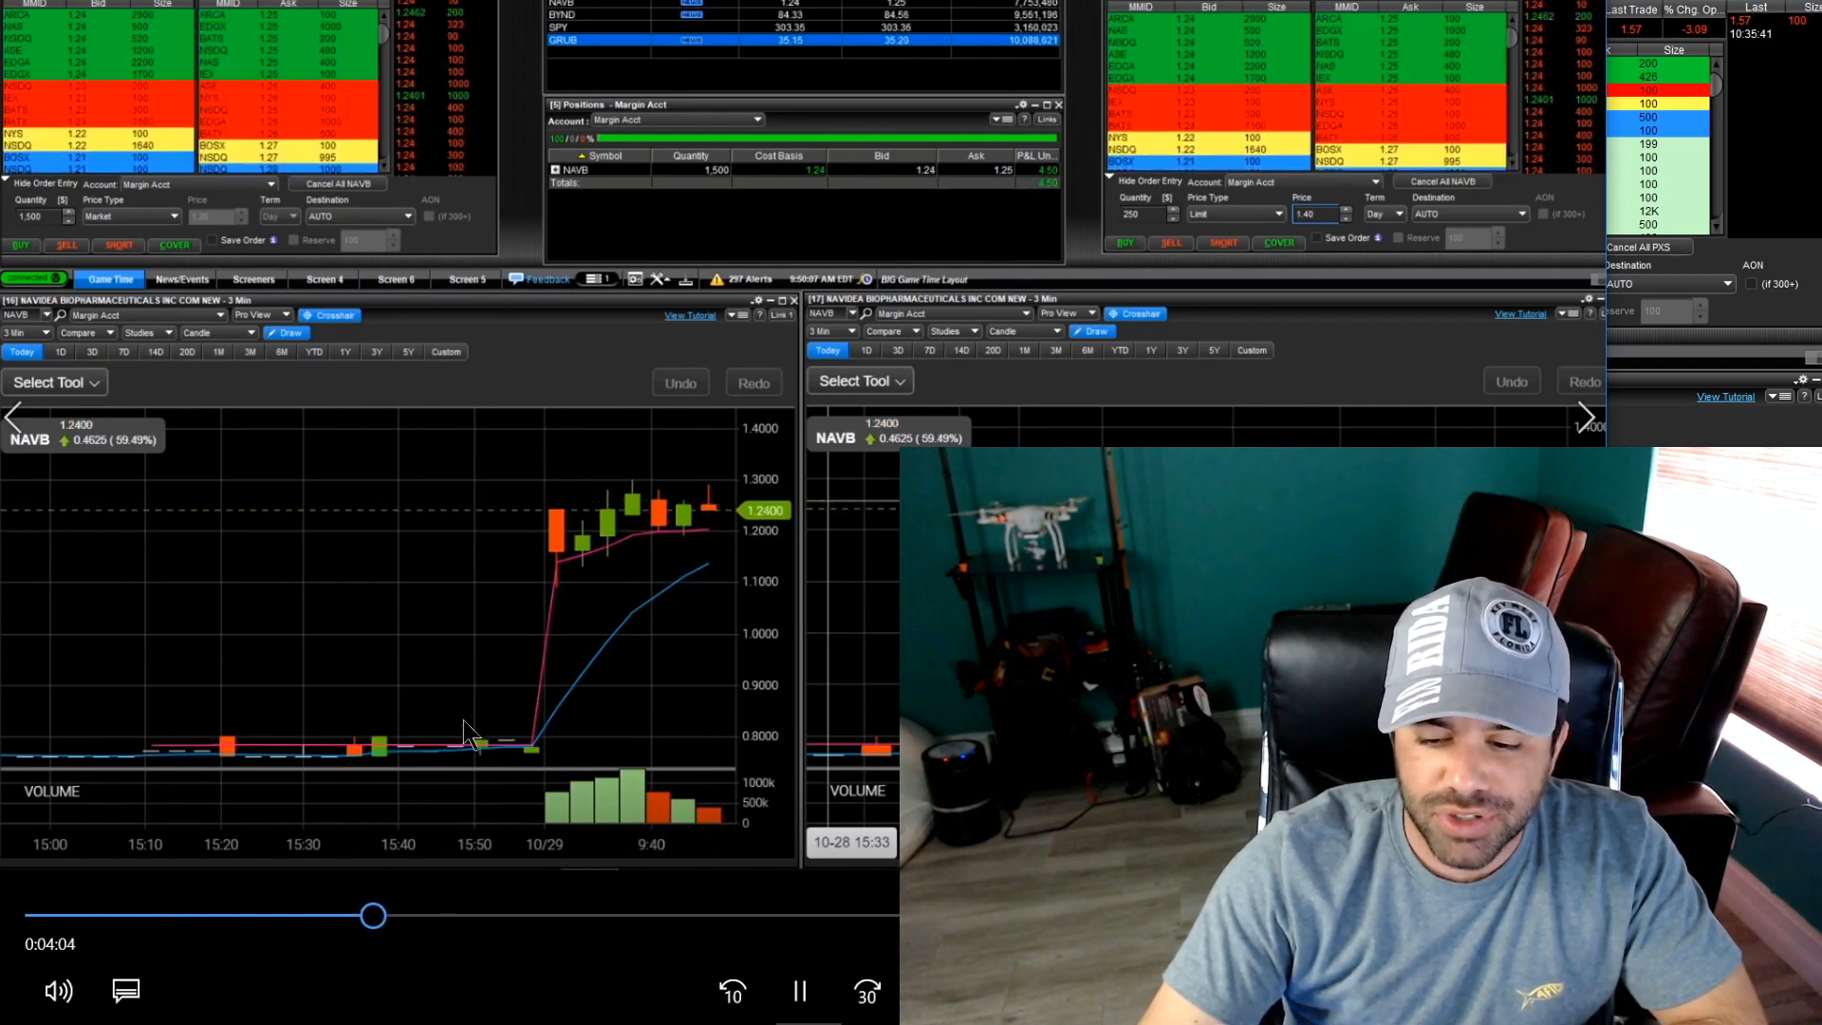
pyautogui.moveTo(370, 915); pyautogui.dragTo(556, 915)
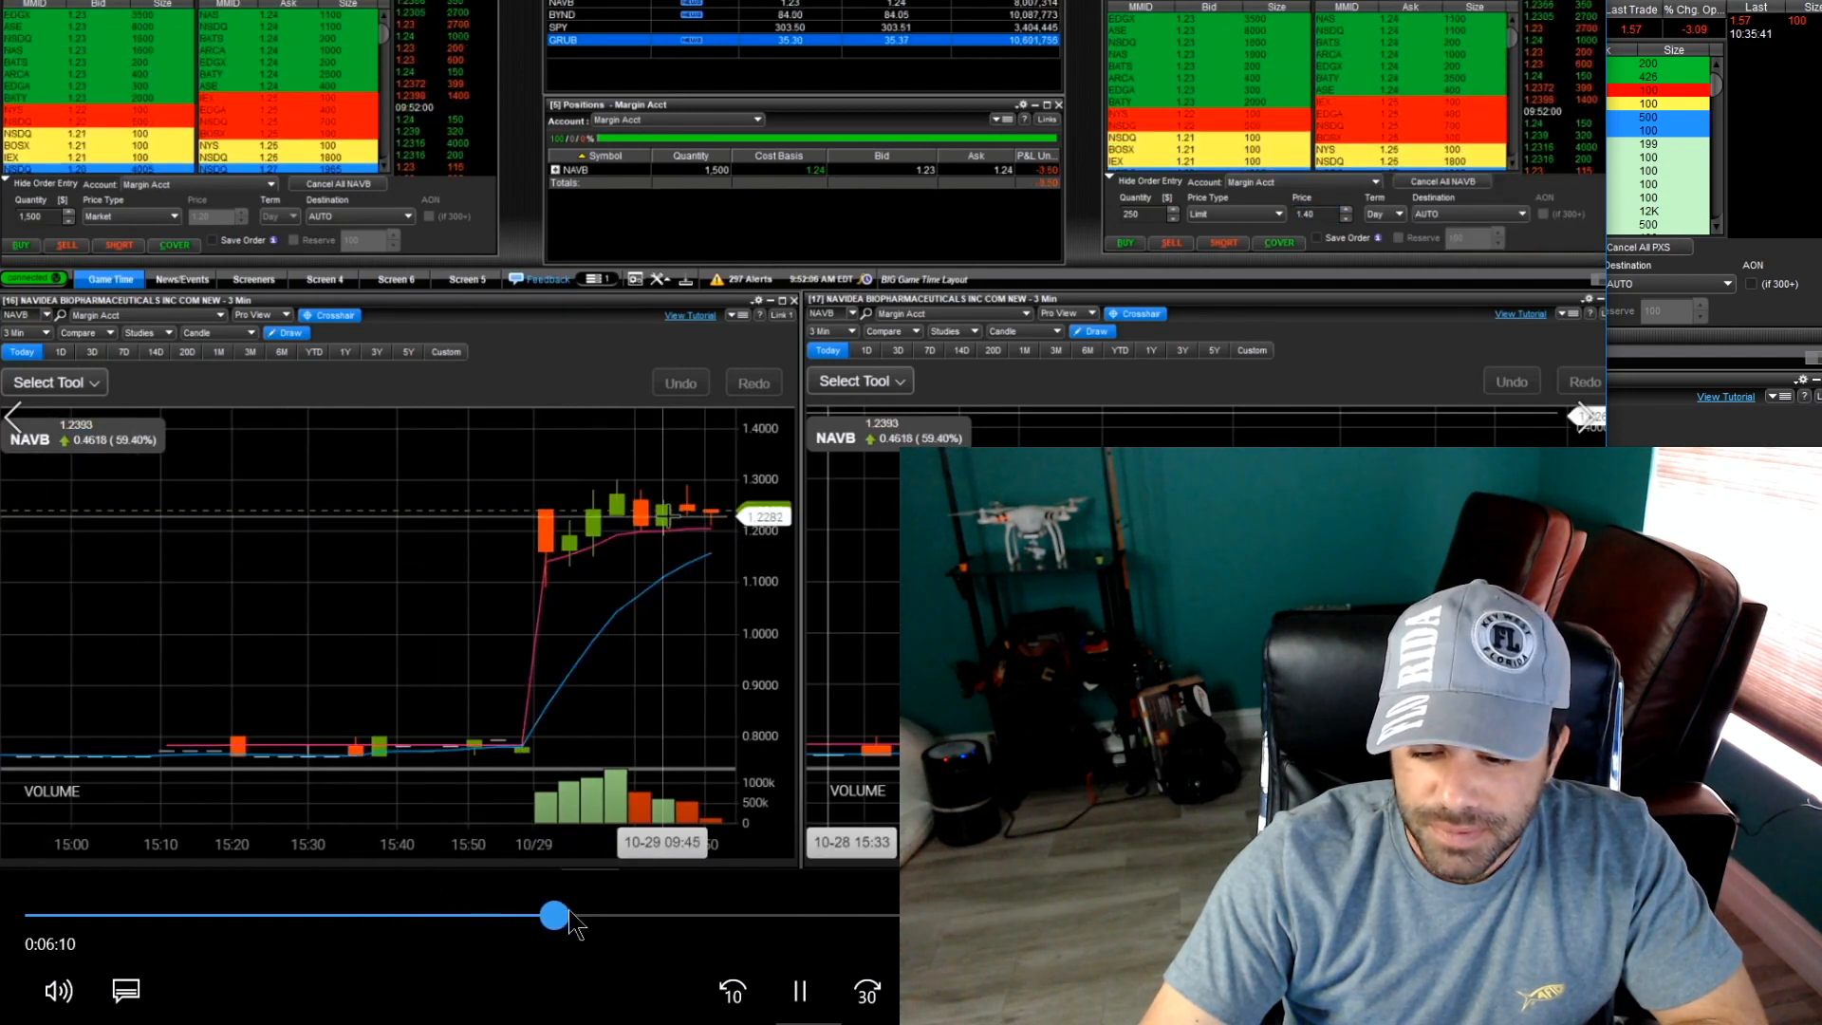
pyautogui.moveTo(554, 915); pyautogui.dragTo(672, 915)
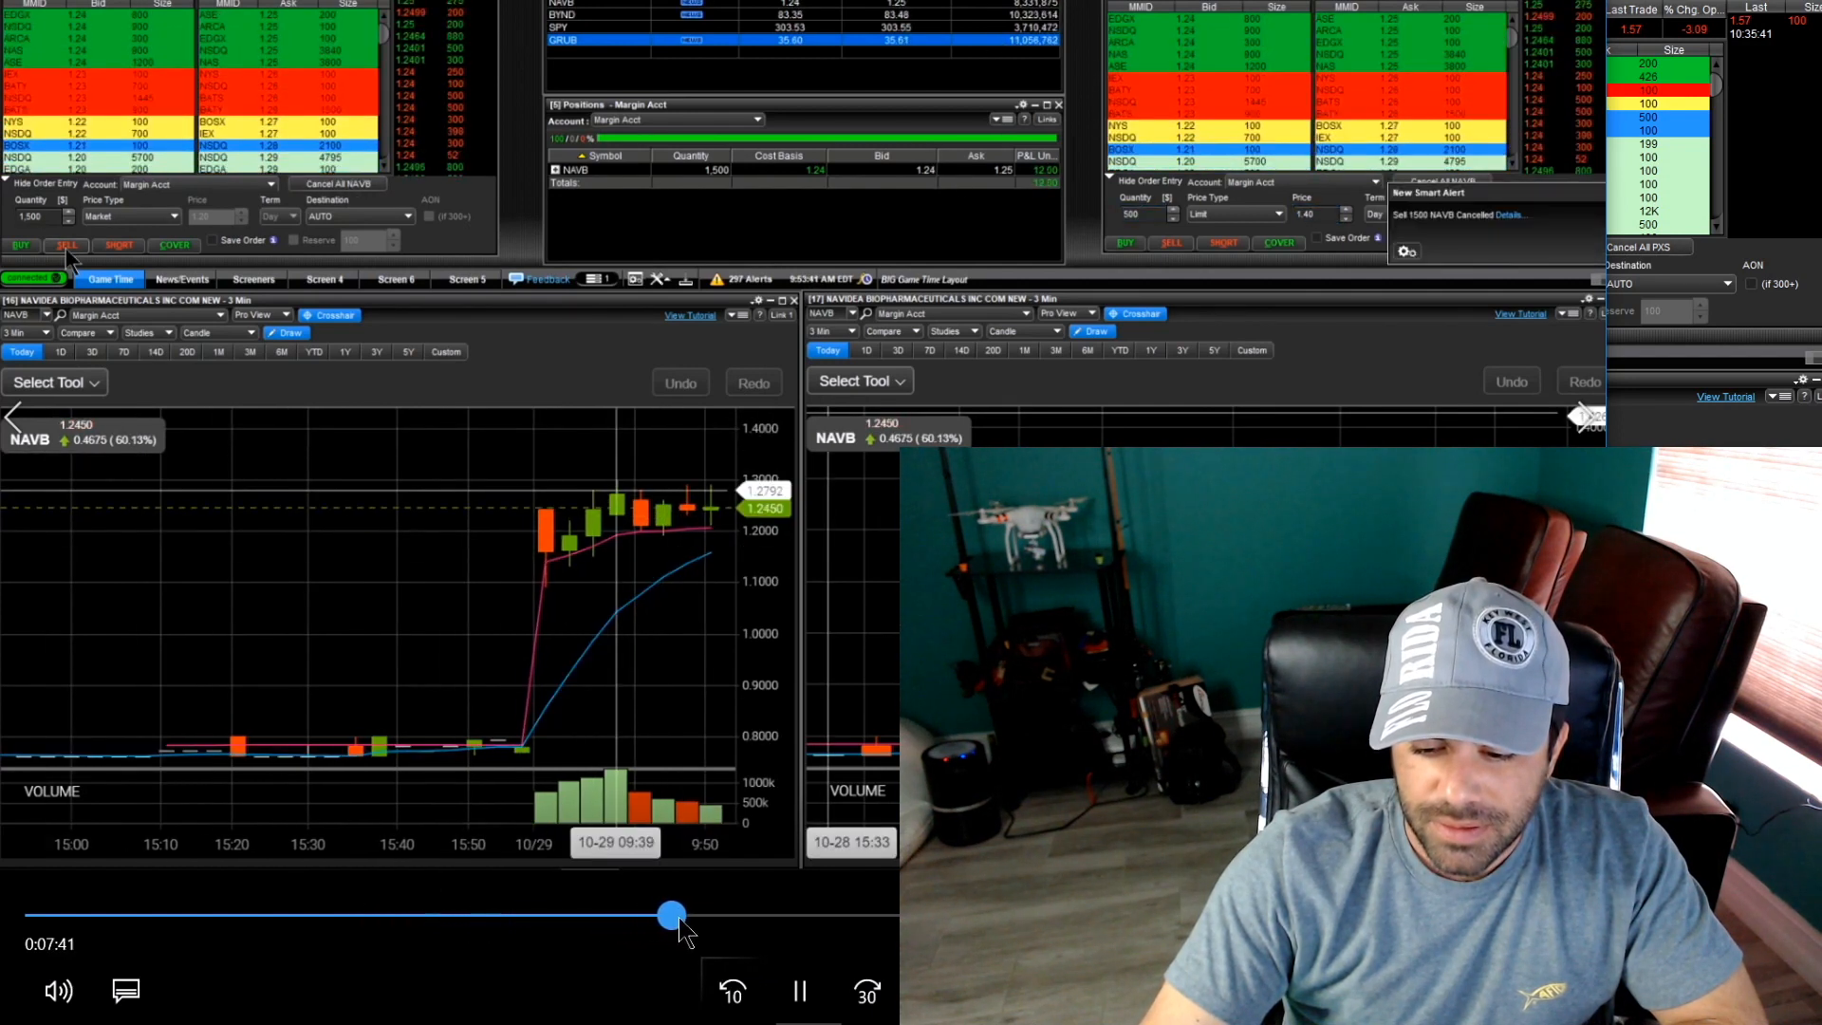
pyautogui.moveTo(672, 914); pyautogui.dragTo(727, 915)
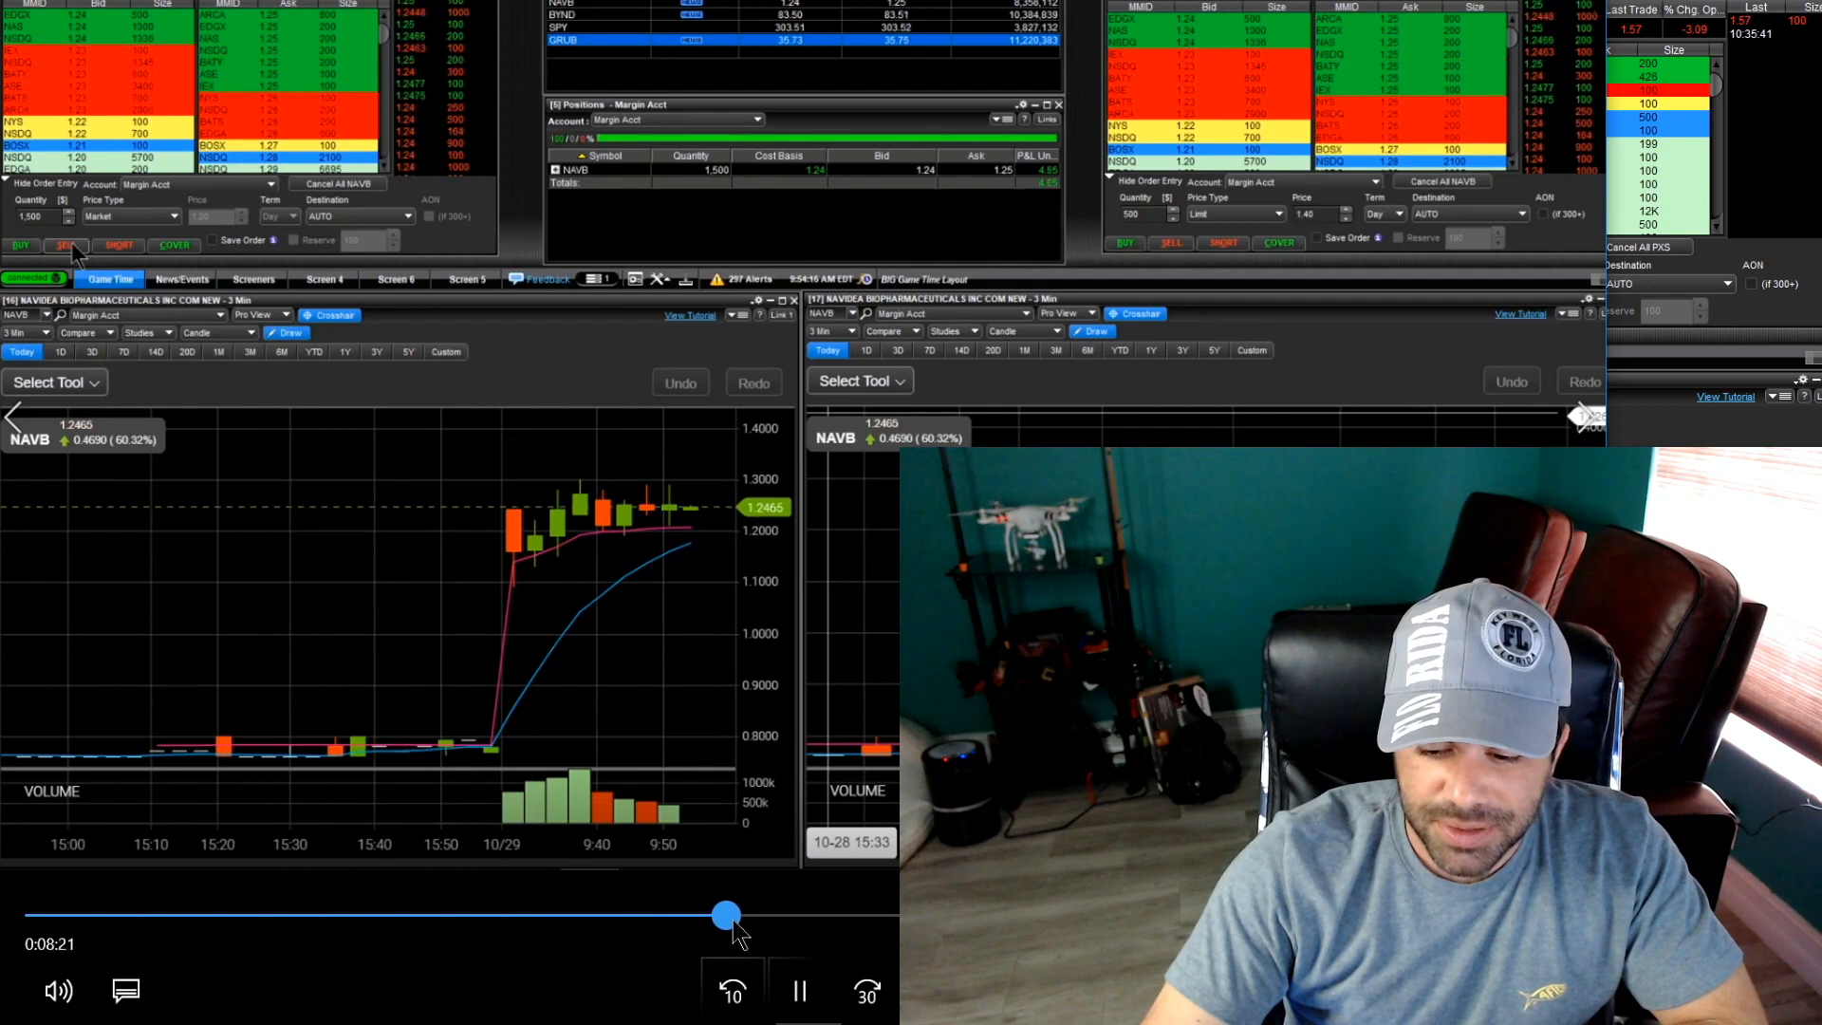
pyautogui.moveTo(727, 915); pyautogui.dragTo(767, 915)
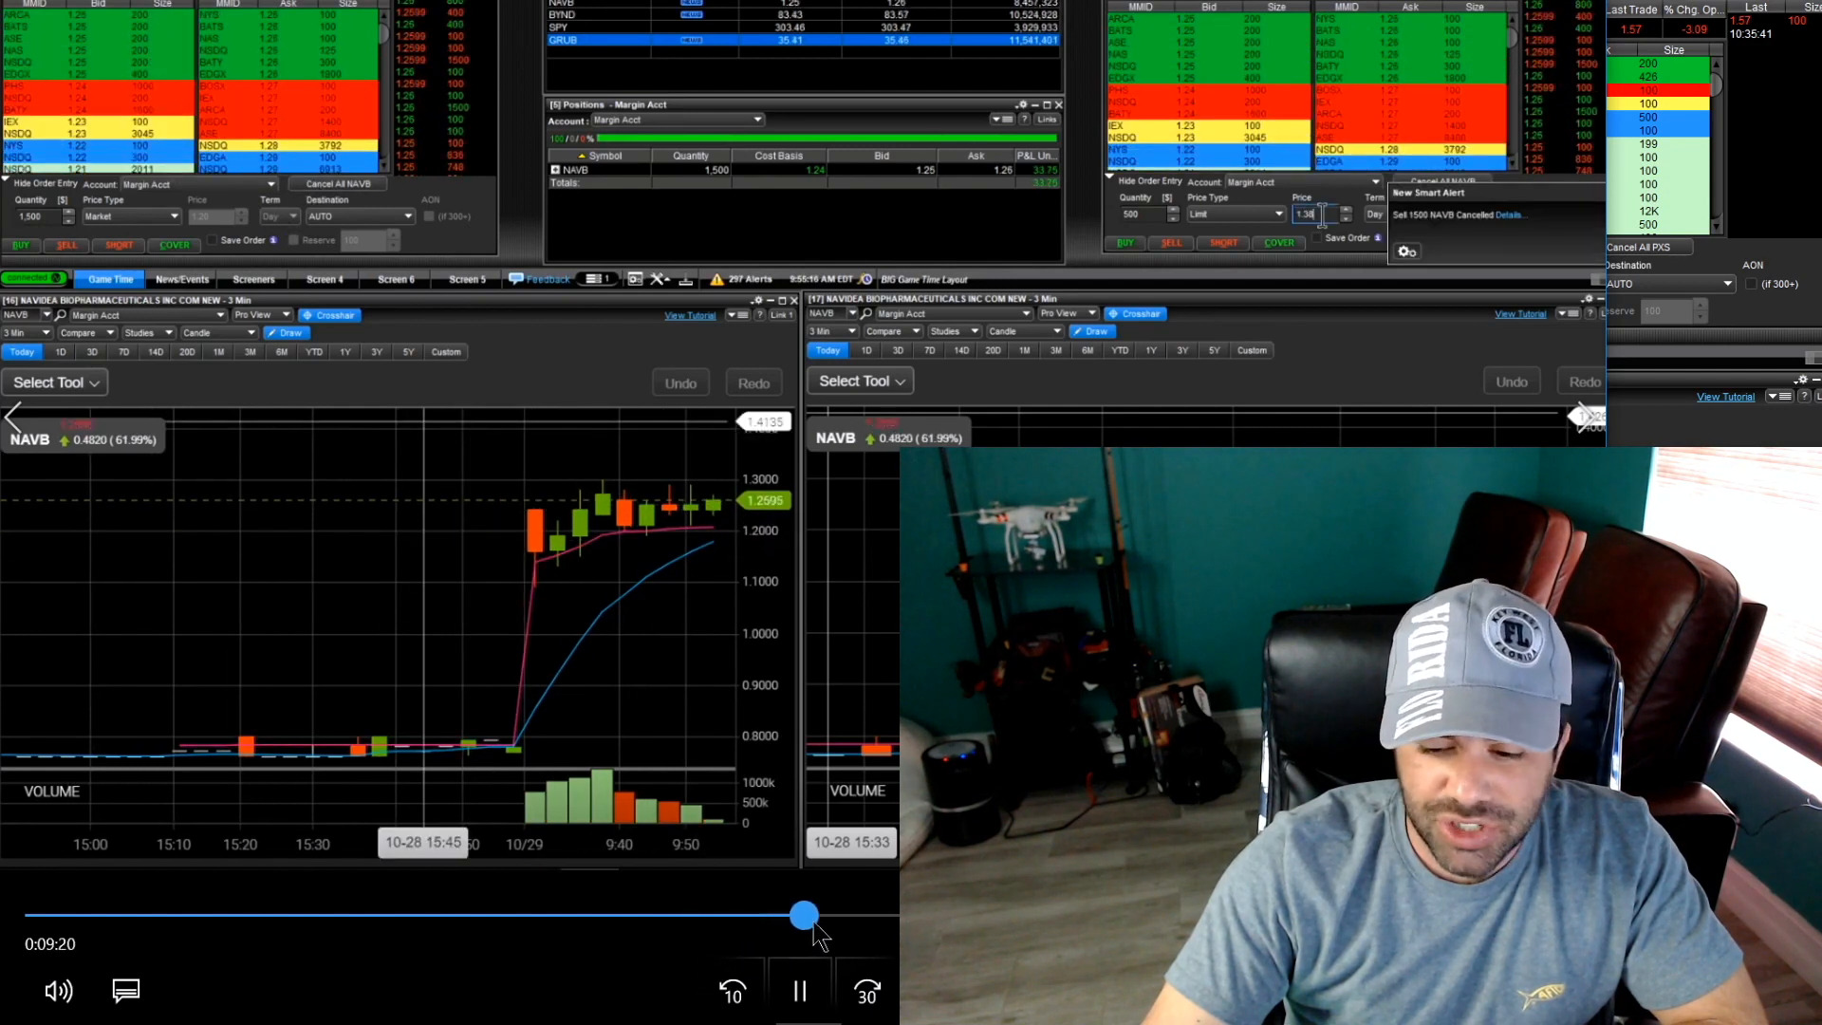
pyautogui.moveTo(805, 915); pyautogui.dragTo(873, 915)
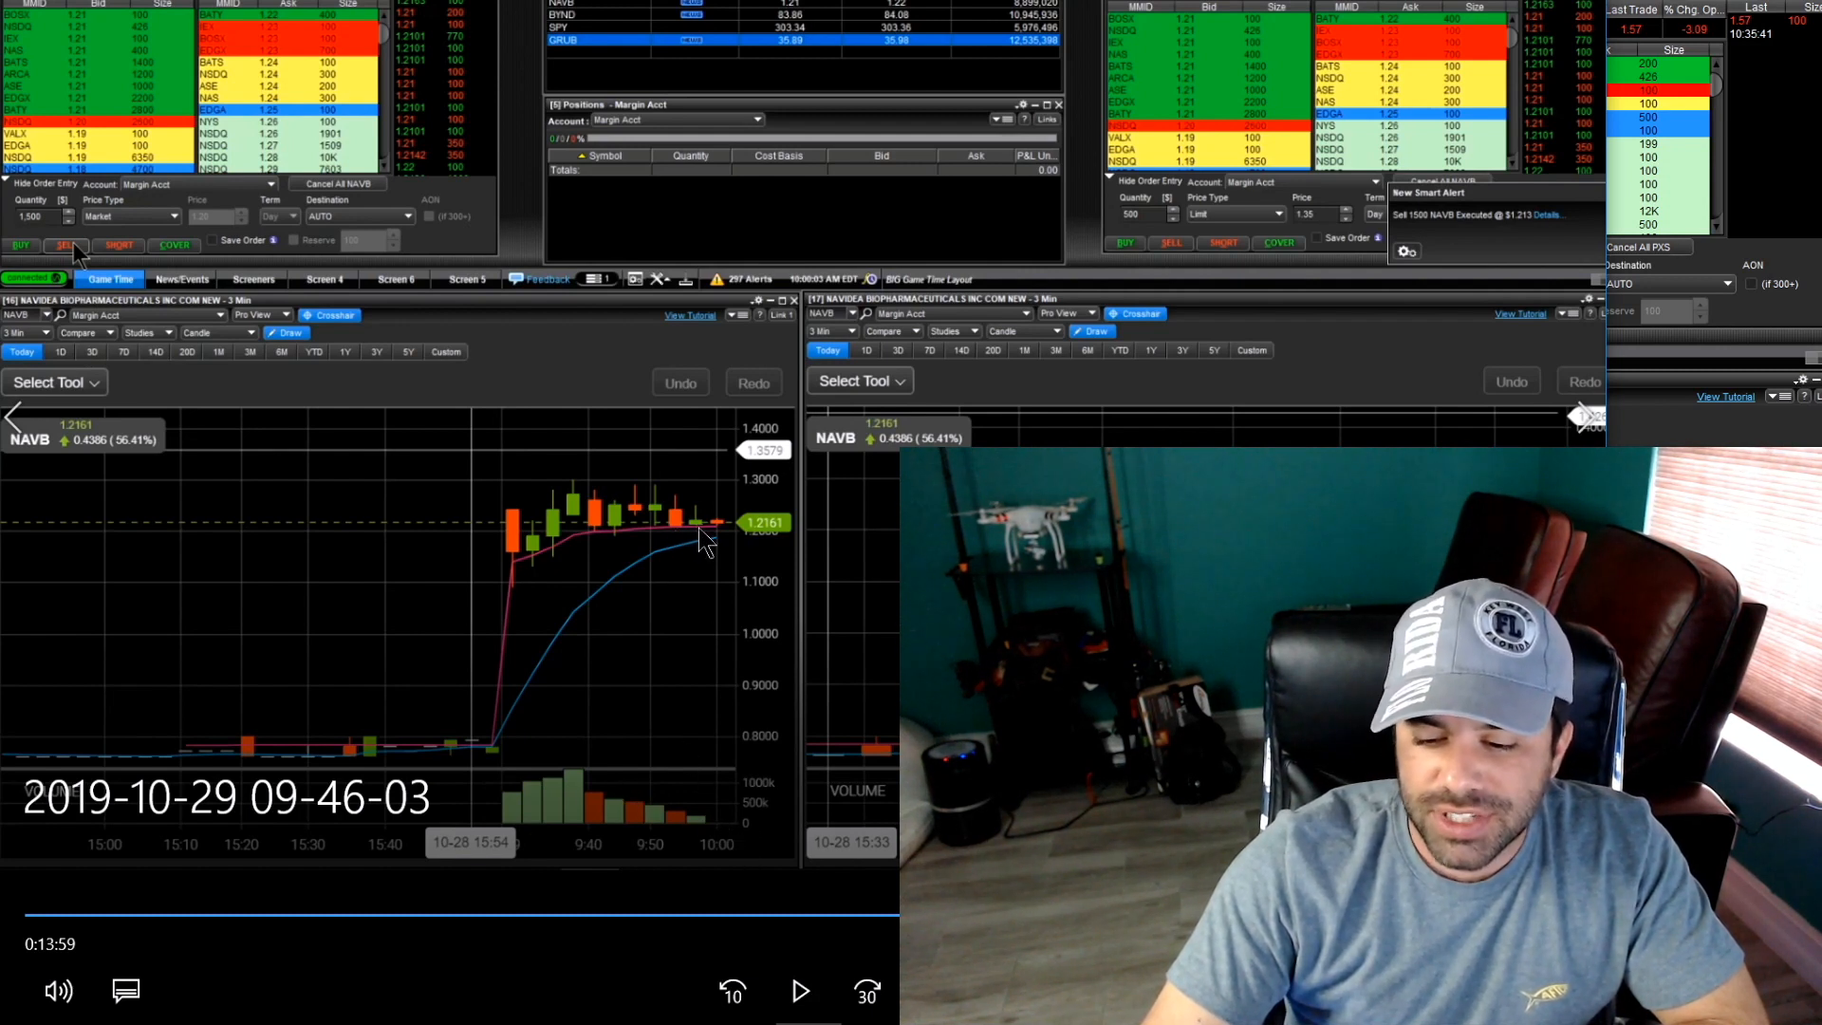
pyautogui.moveTo(740, 600)
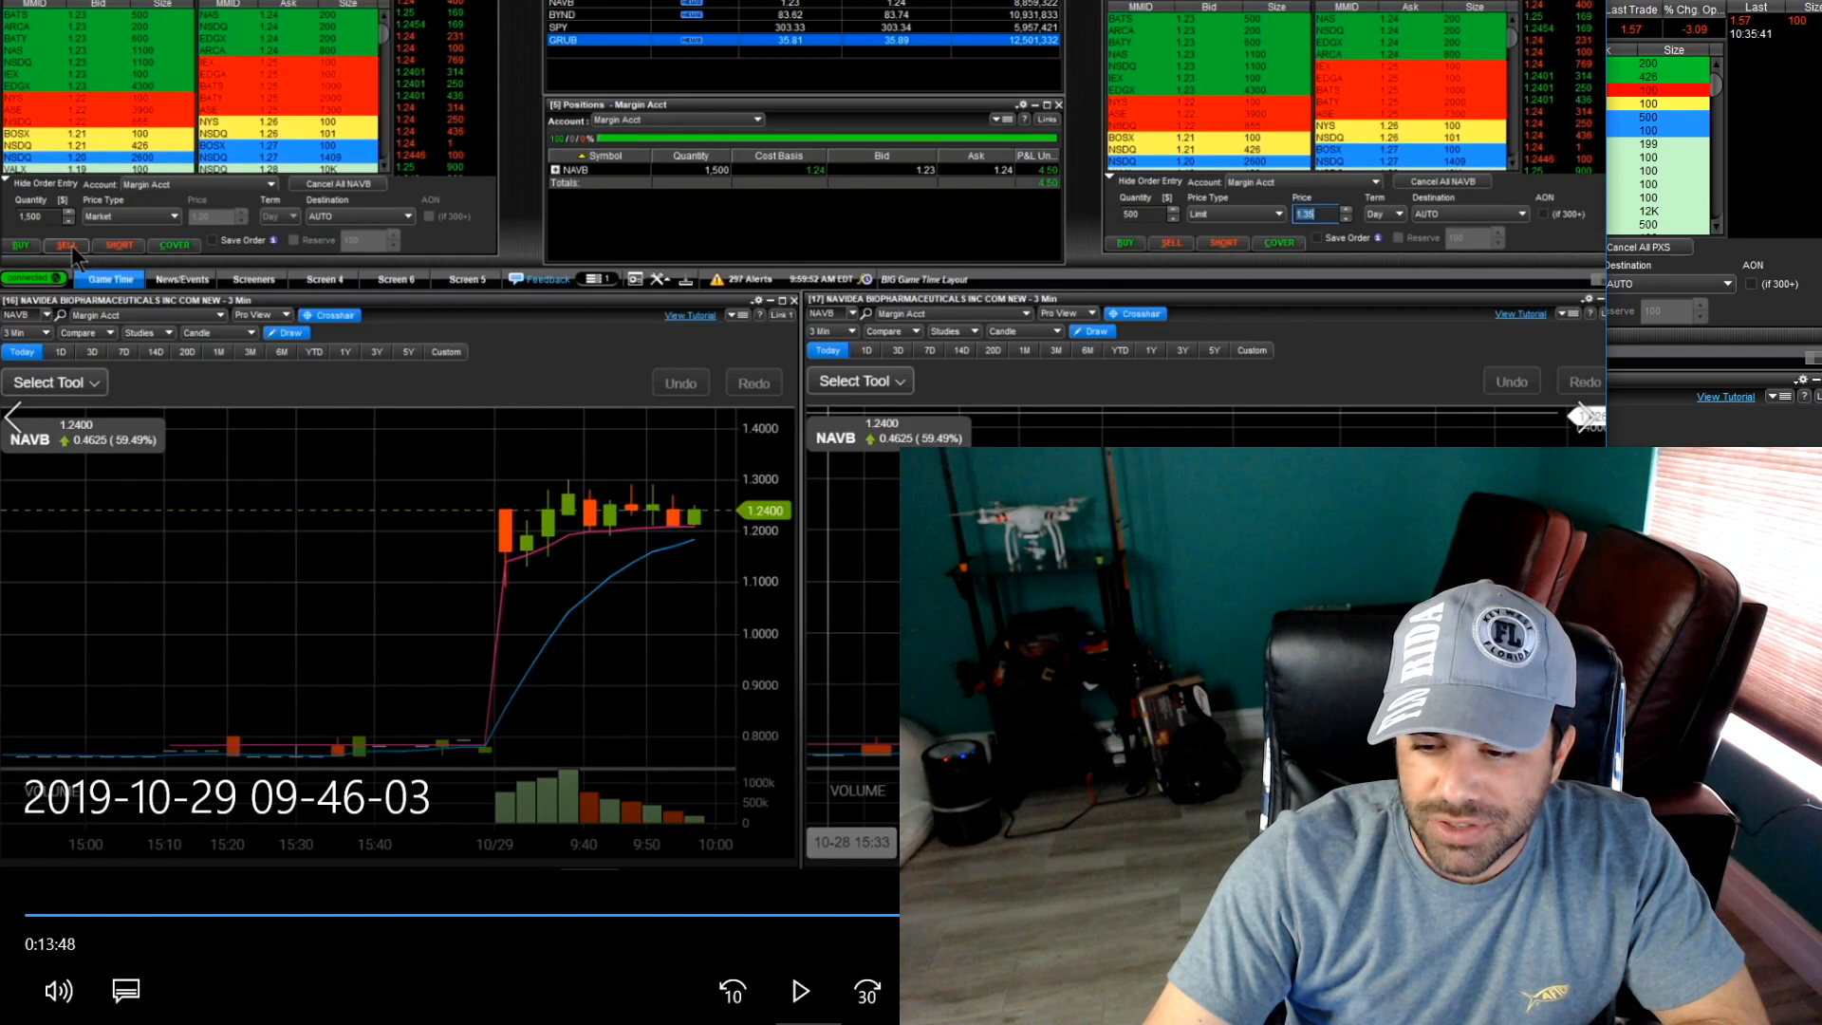
# Start the next recorded NAVB trade clip, showing the 1,500-share position open around 0:42
pyautogui.click(67, 245)
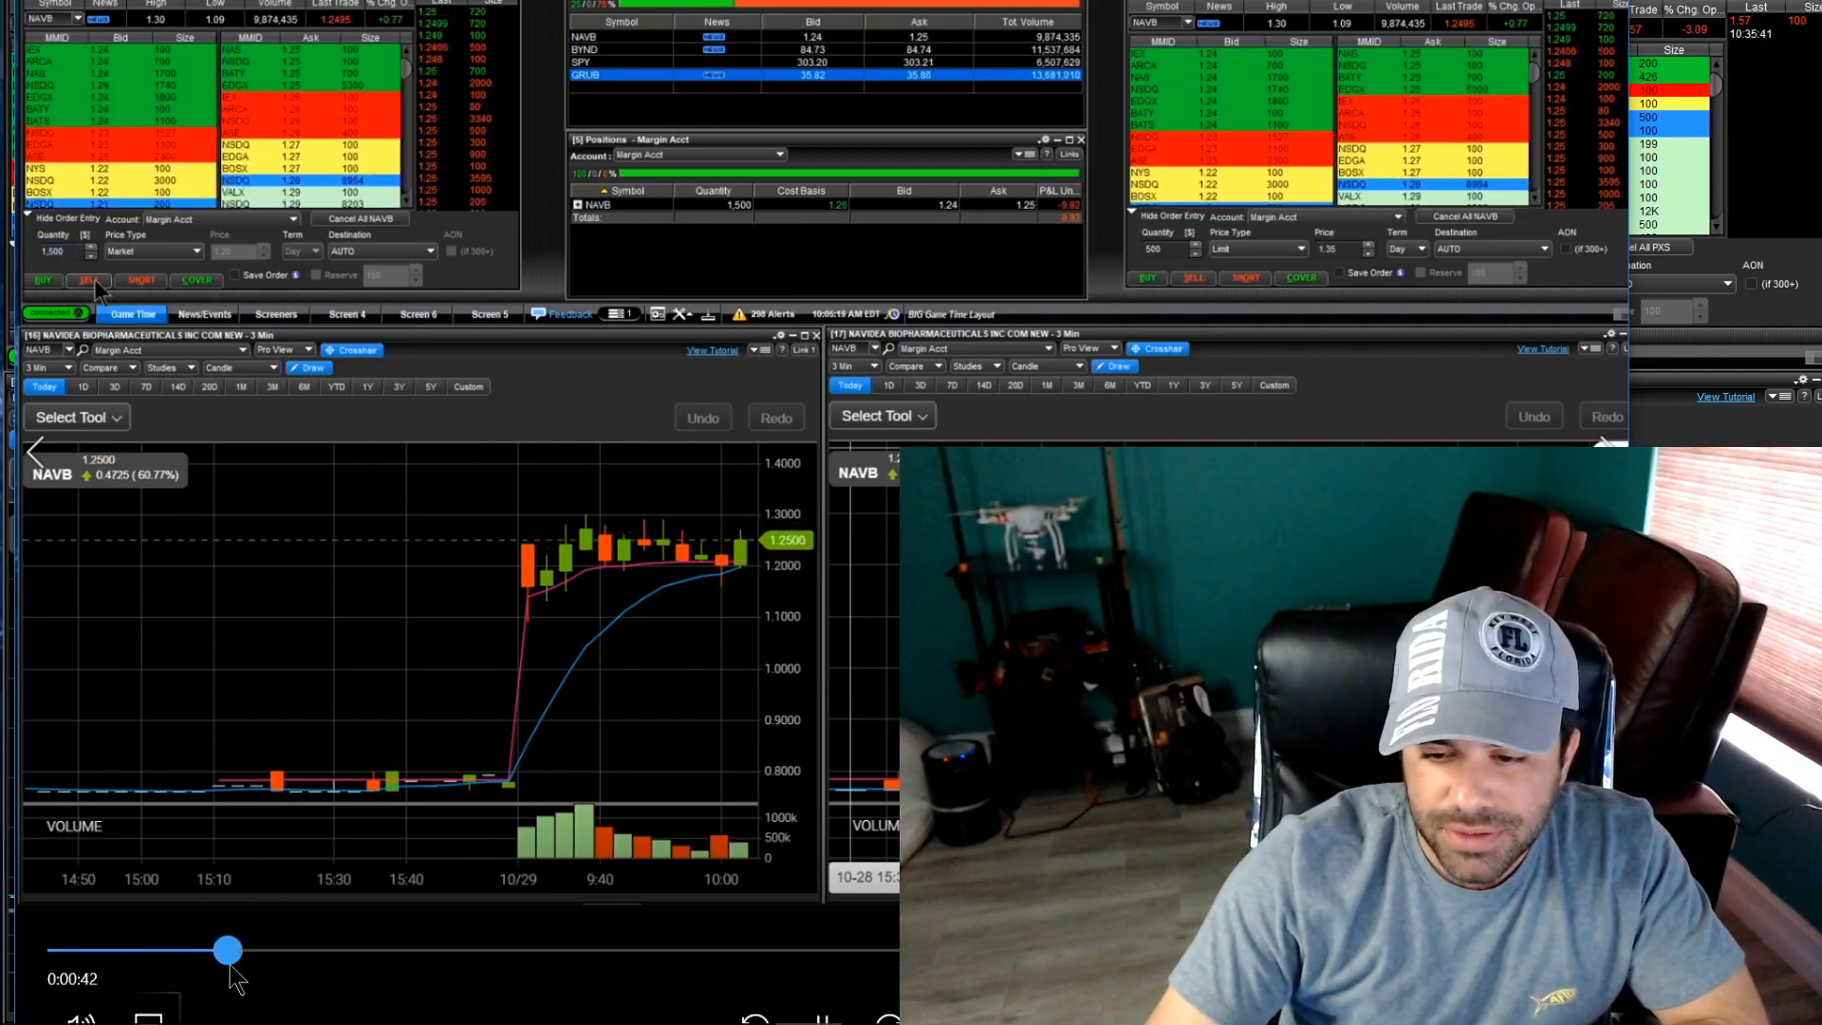
# Scrub the second recording forward to about 3:27, where NAVB is scaled down to 500 shares near $1.34
pyautogui.moveTo(226, 949); pyautogui.dragTo(279, 949)
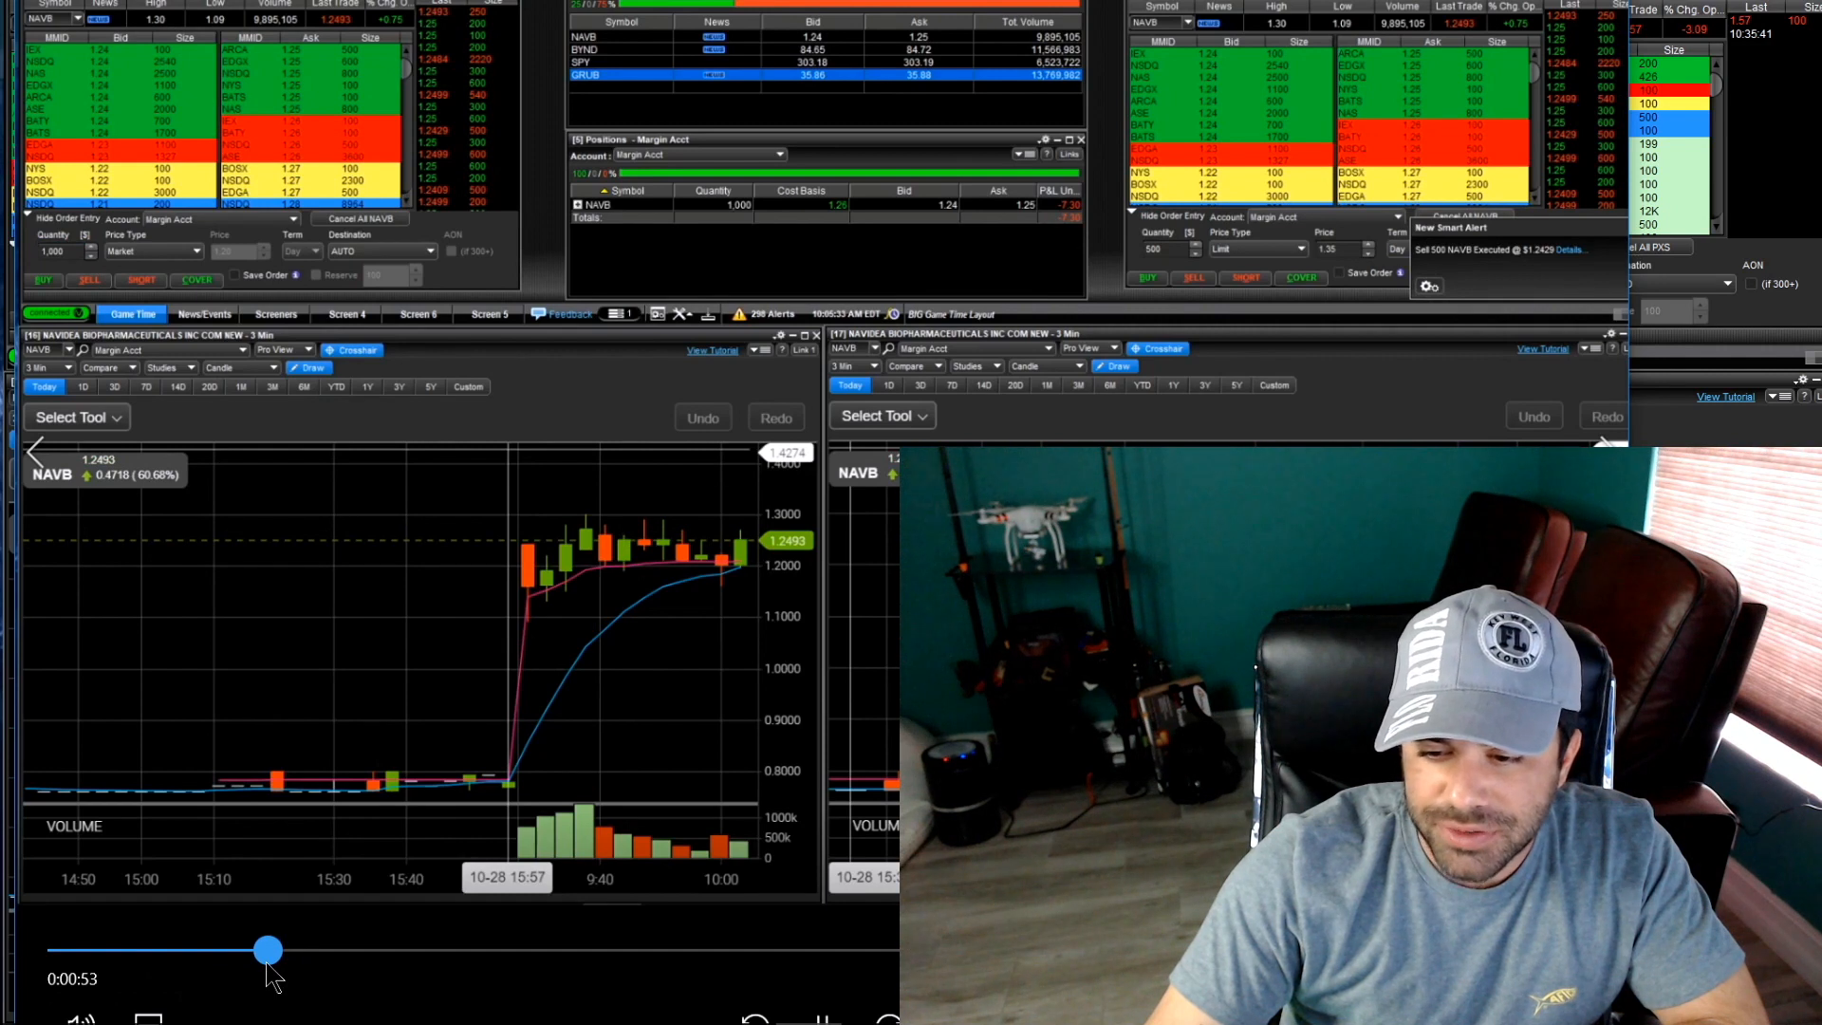
pyautogui.moveTo(268, 949); pyautogui.dragTo(353, 949)
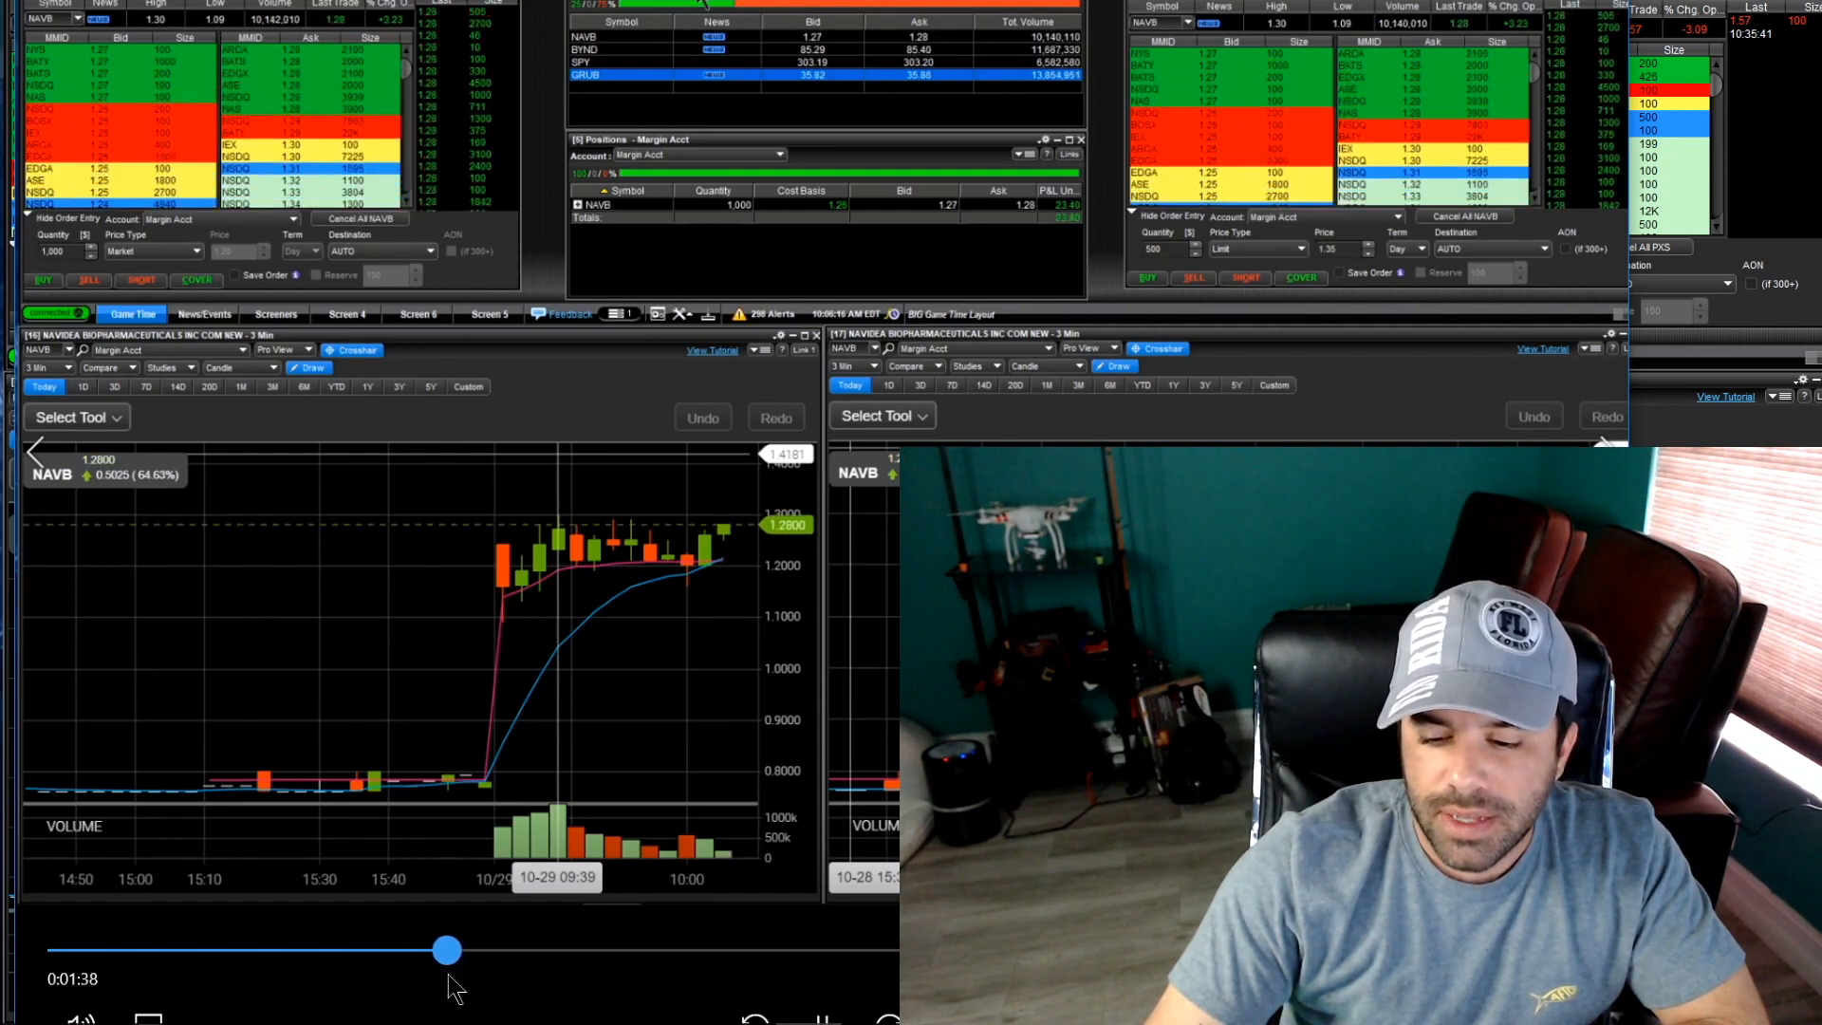
pyautogui.moveTo(448, 949); pyautogui.dragTo(498, 949)
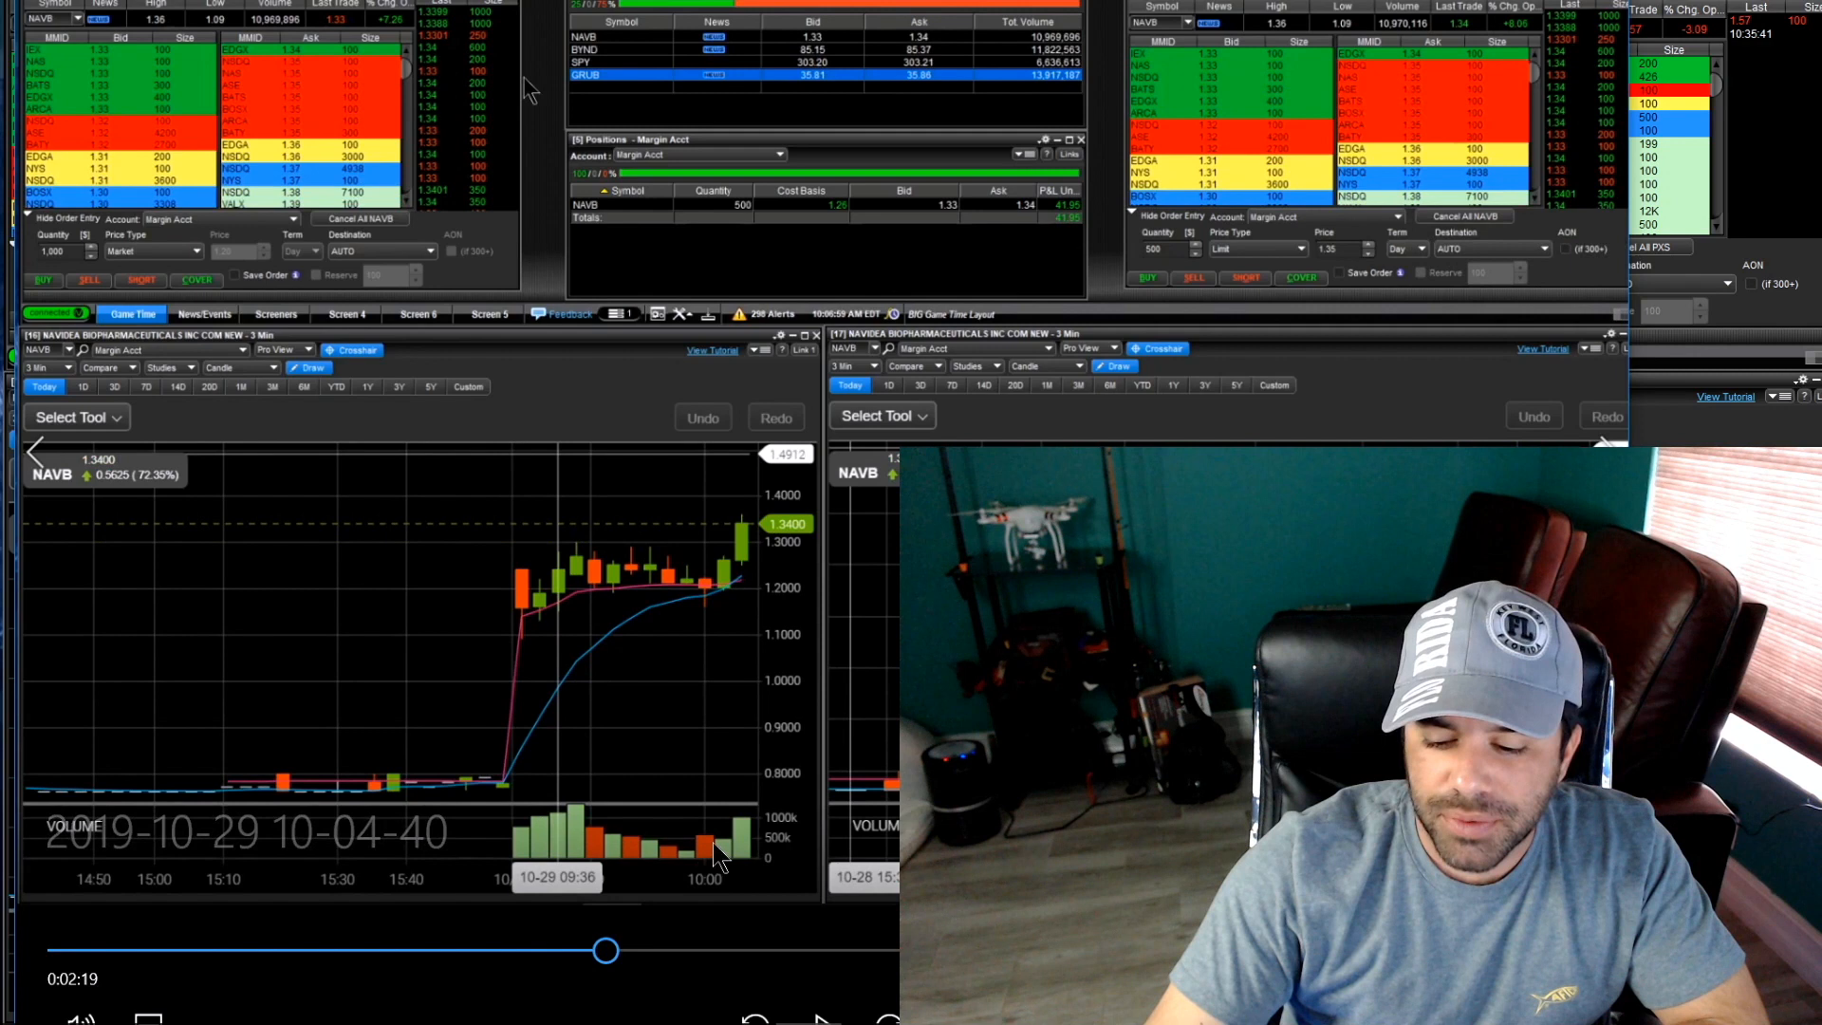
pyautogui.moveTo(604, 949); pyautogui.dragTo(651, 949)
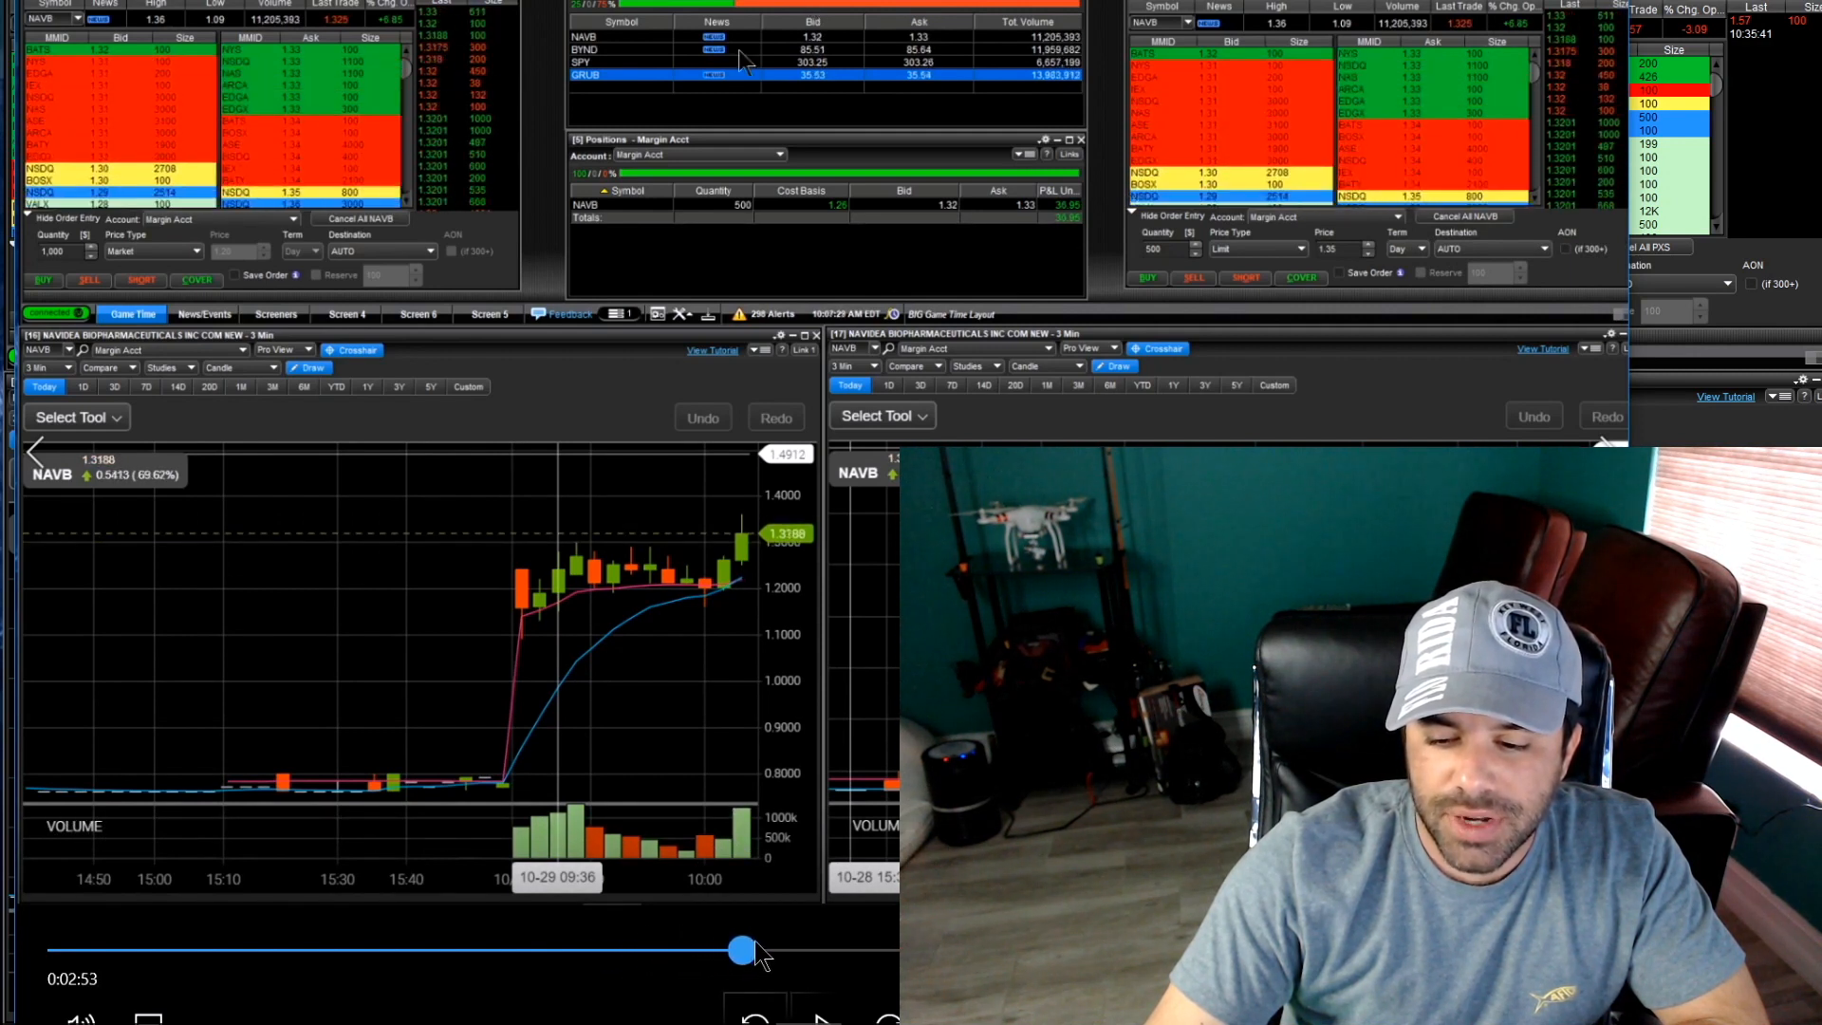
pyautogui.moveTo(733, 951); pyautogui.dragTo(882, 951)
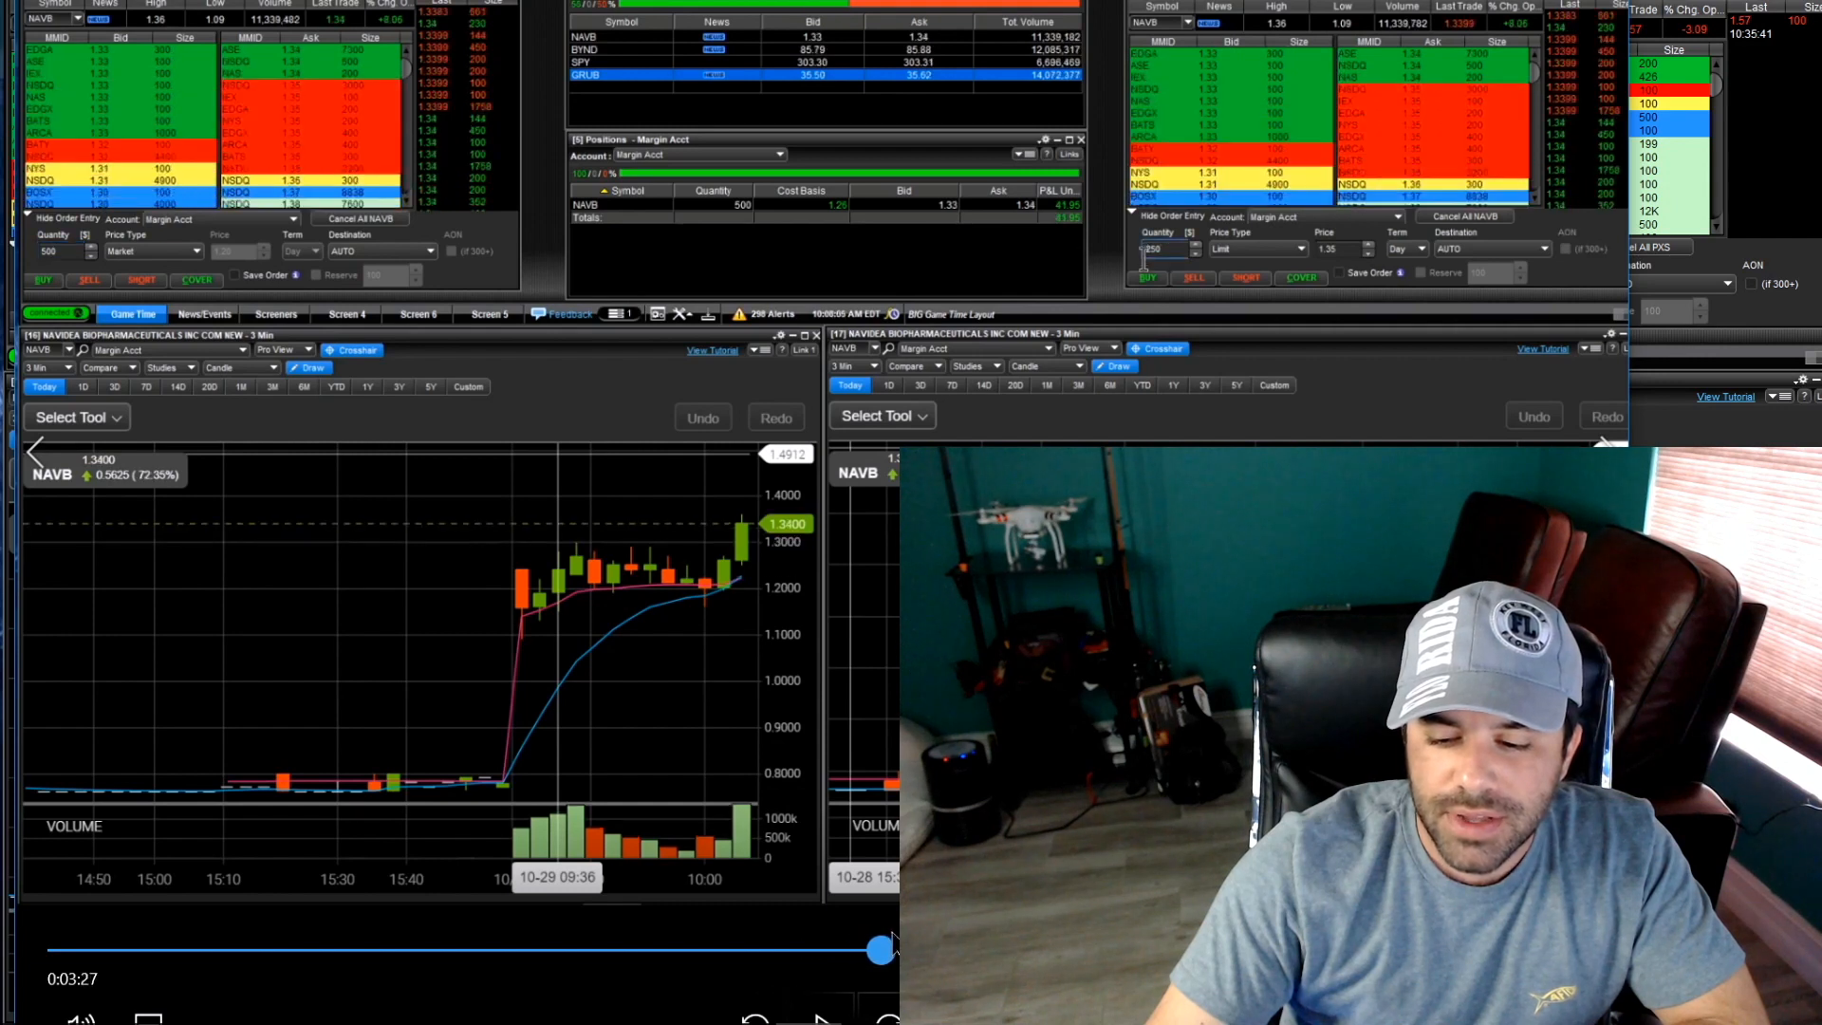